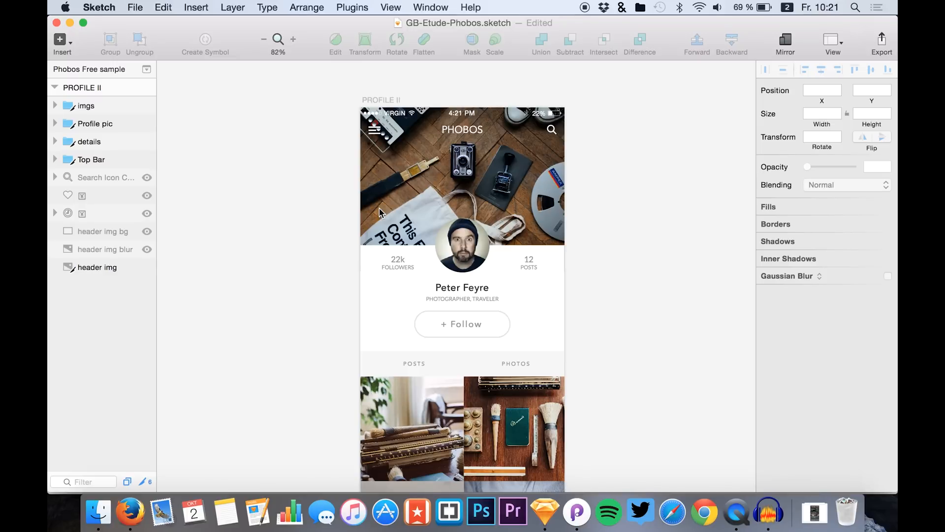
Review the finished PROFILE II artboard's layers: header img, Top Bar with PHOBOS title, and imgs group.
click(97, 267)
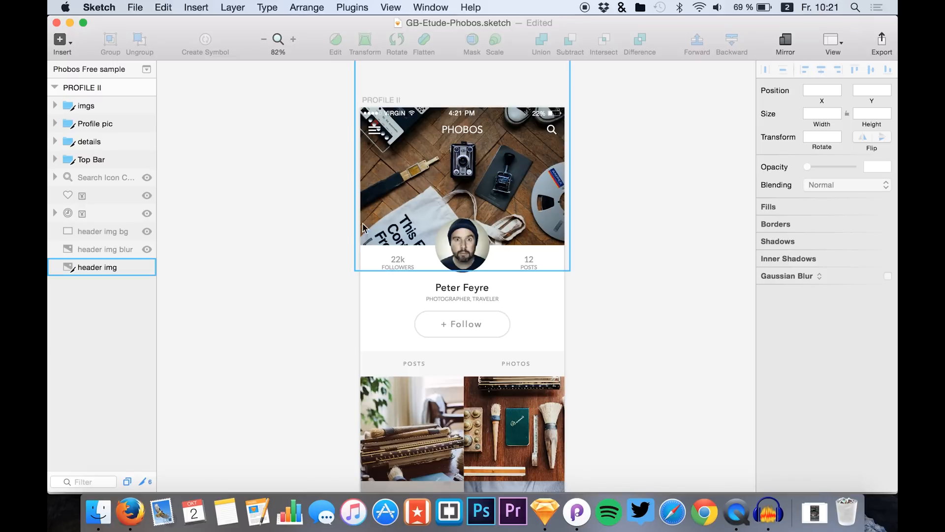
click(298, 239)
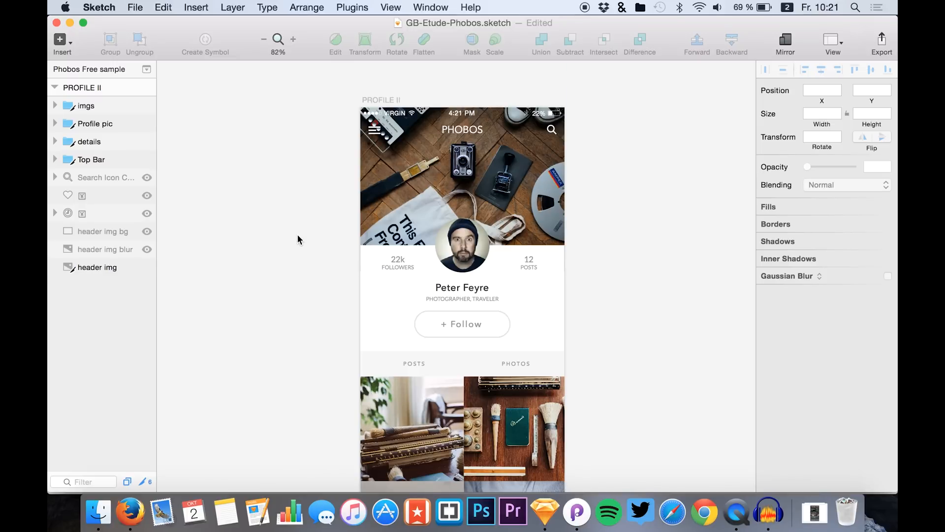
mouse_move(346, 90)
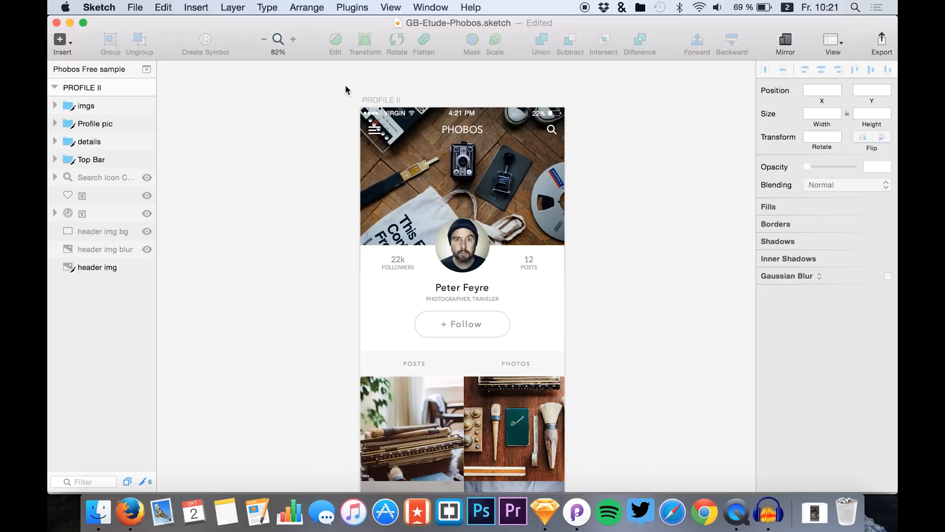
mouse_move(518, 511)
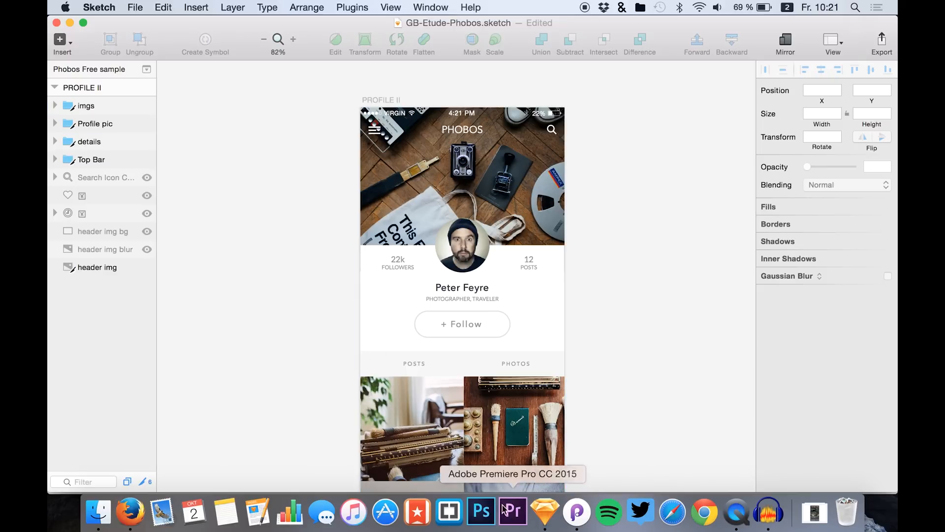
click(79, 88)
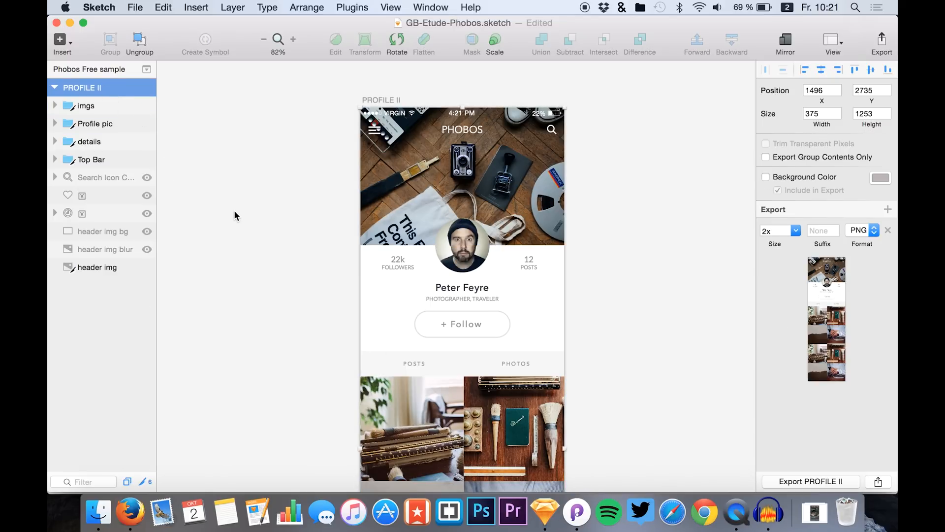
mouse_move(465, 144)
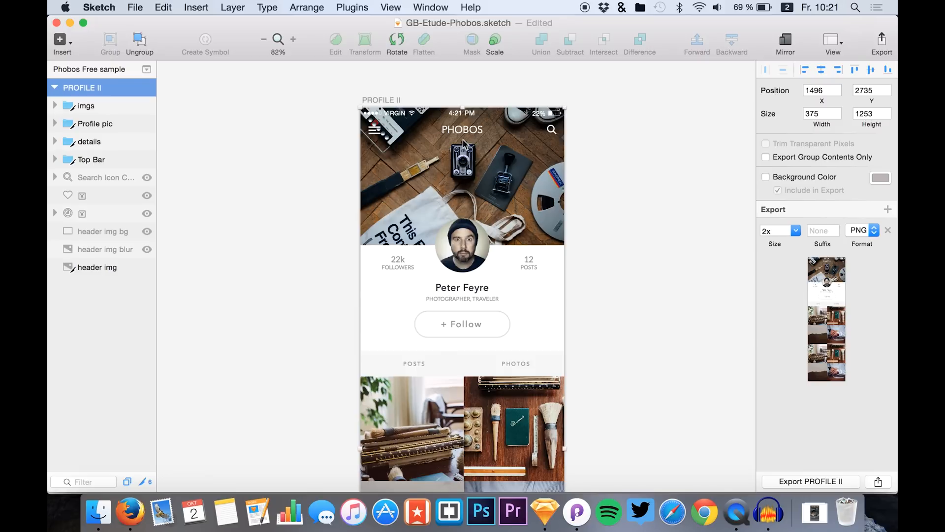
mouse_move(224, 141)
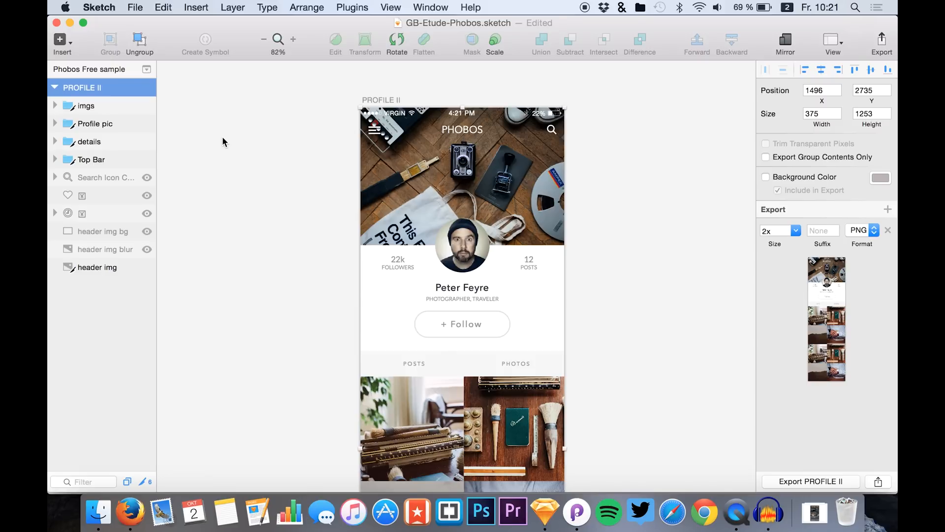
click(91, 160)
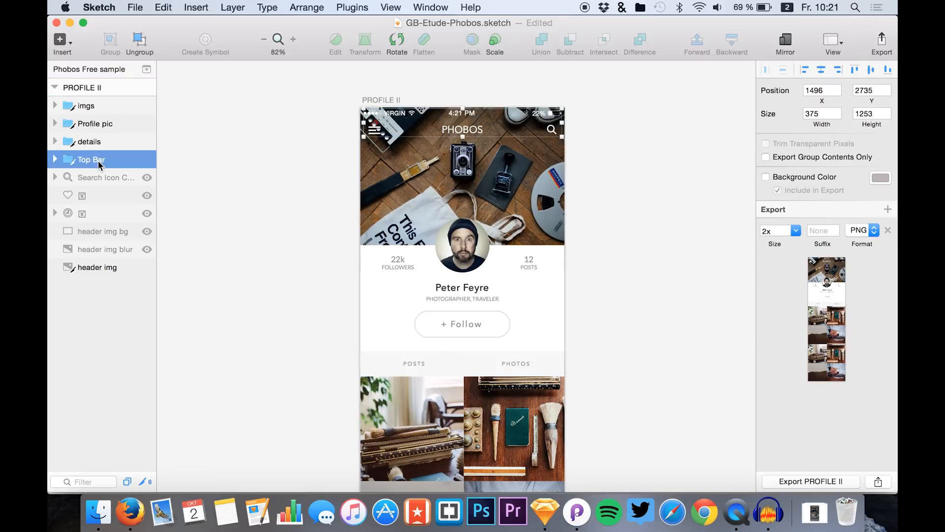
click(55, 160)
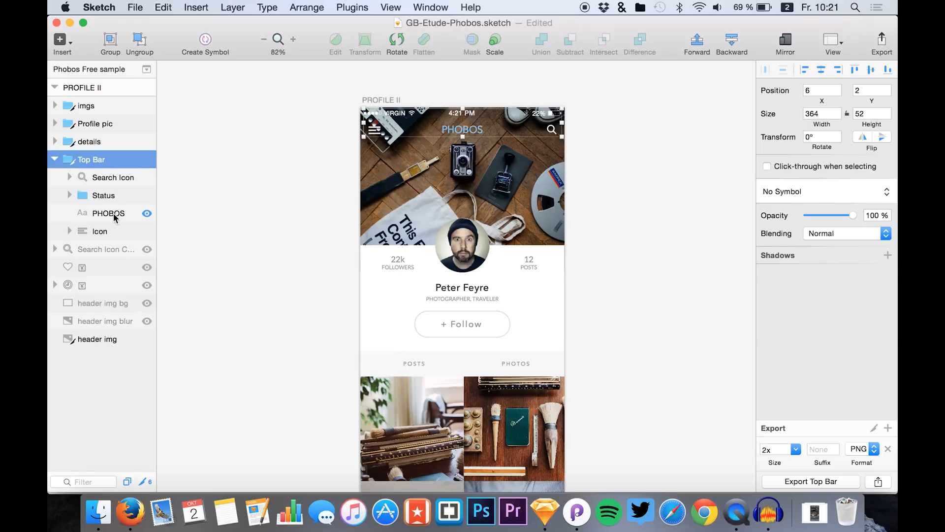
click(108, 213)
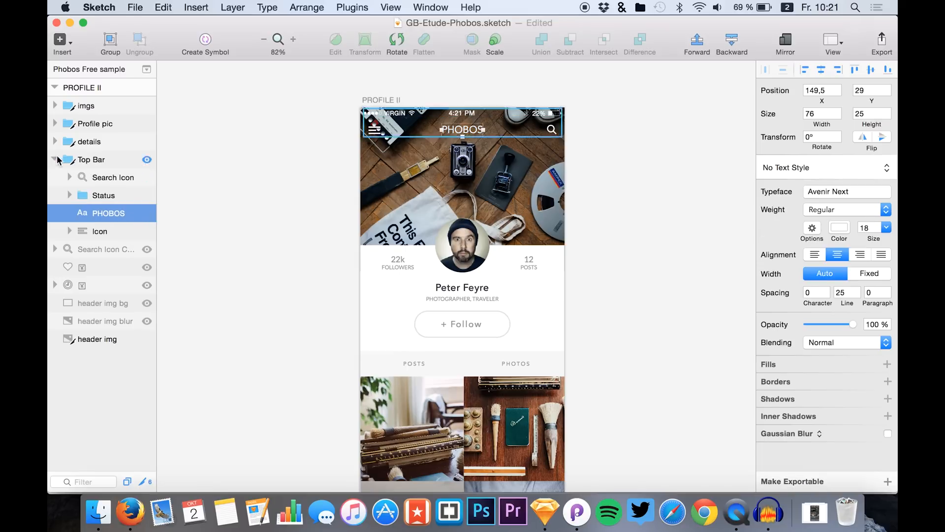
click(89, 142)
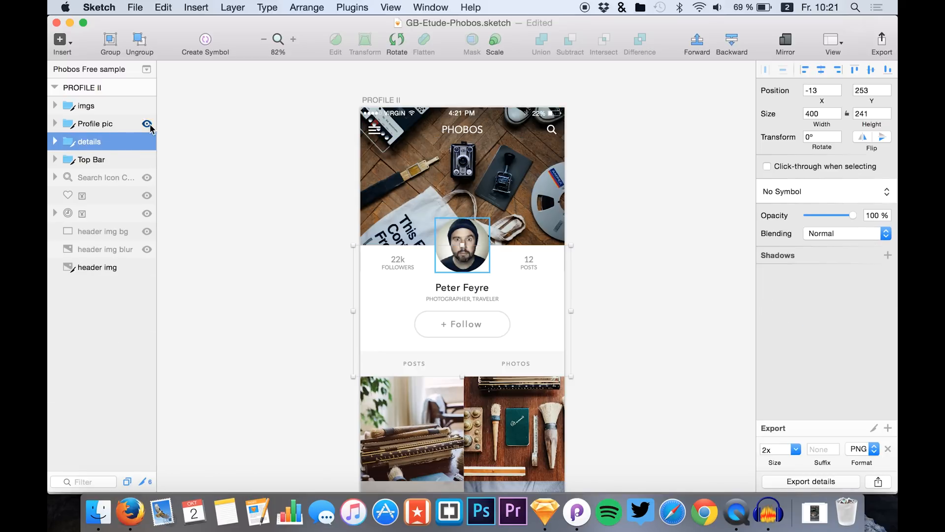
click(148, 123)
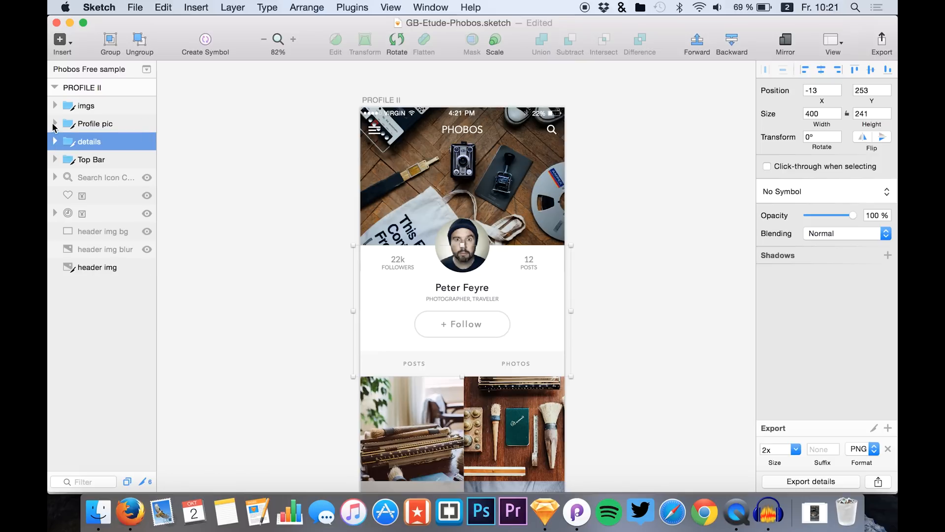
click(91, 124)
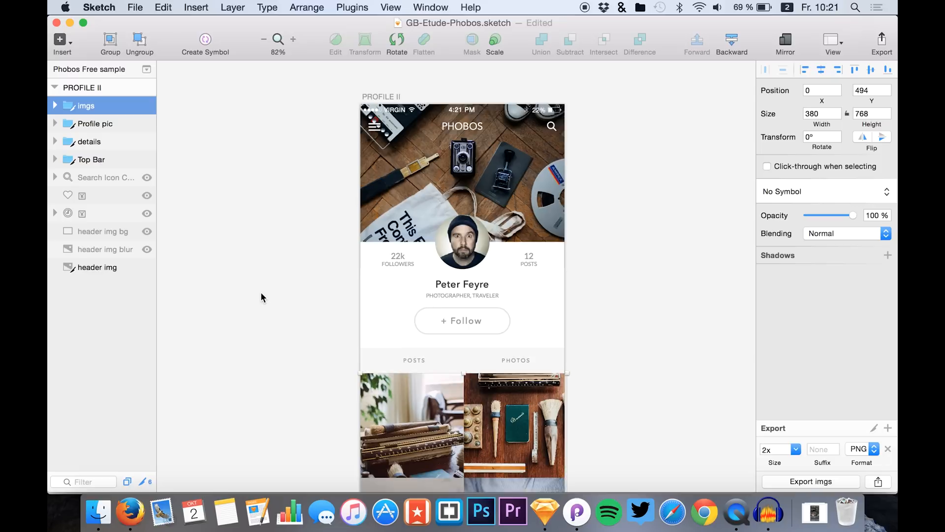
Scroll the preview to demo the prototype, close it and start a new untitled document.
scroll(down, 3)
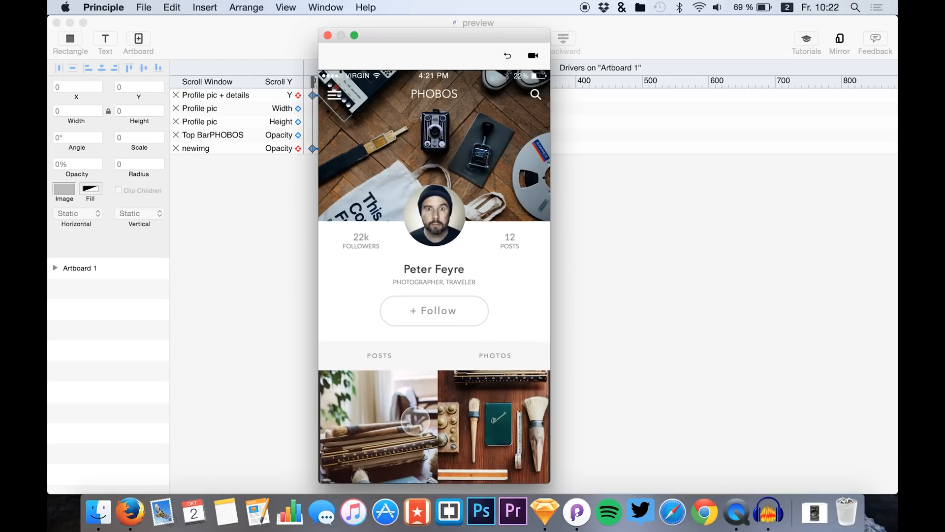
scroll(down, 3)
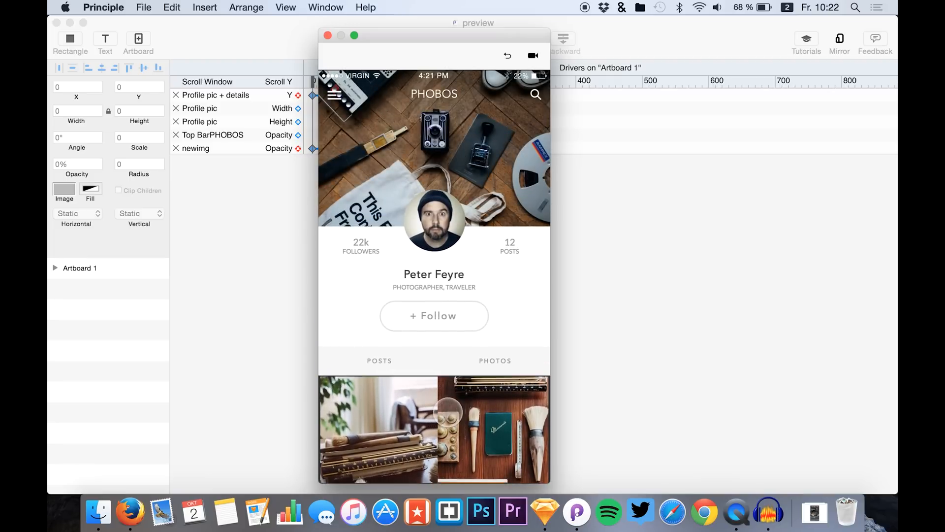
scroll(down, 3)
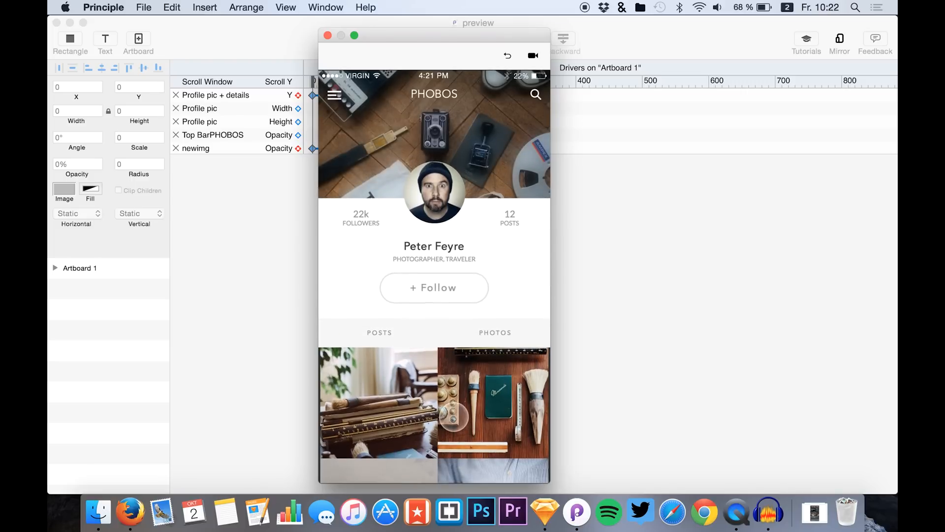
scroll(down, 3)
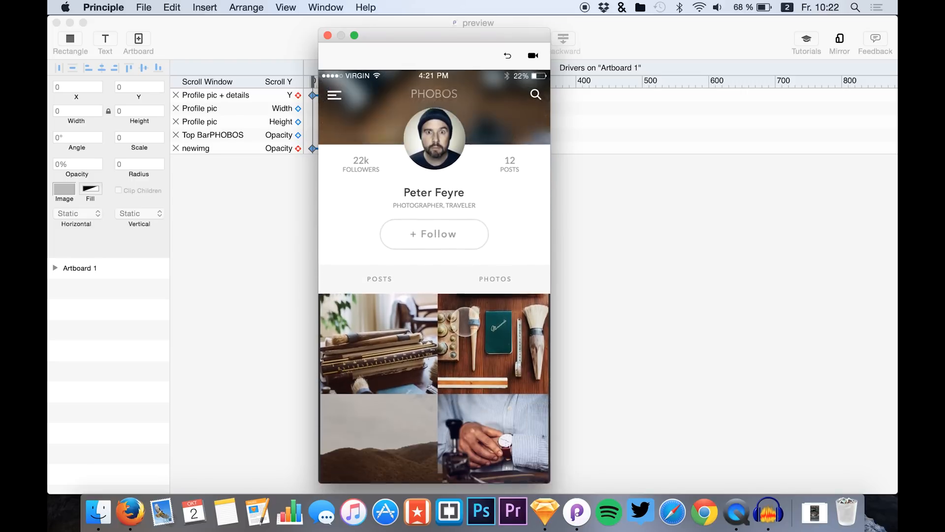
scroll(down, 3)
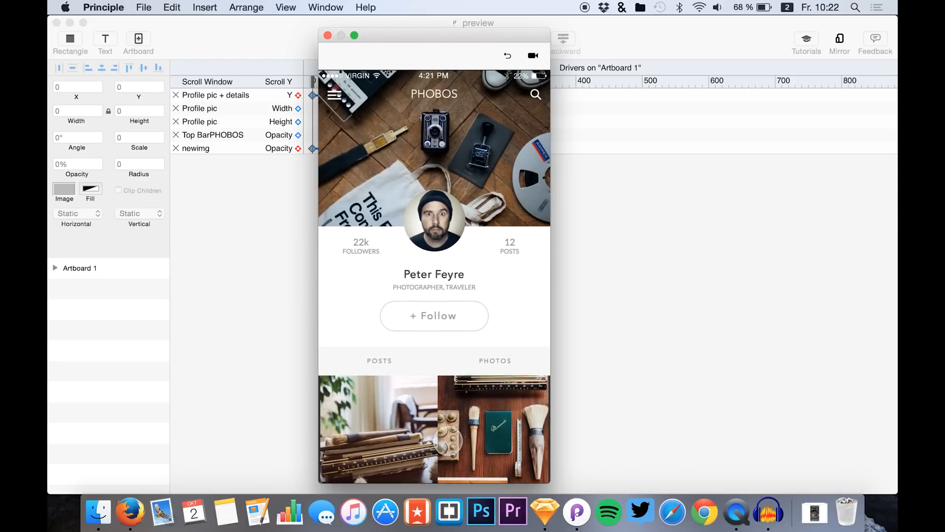
scroll(down, 3)
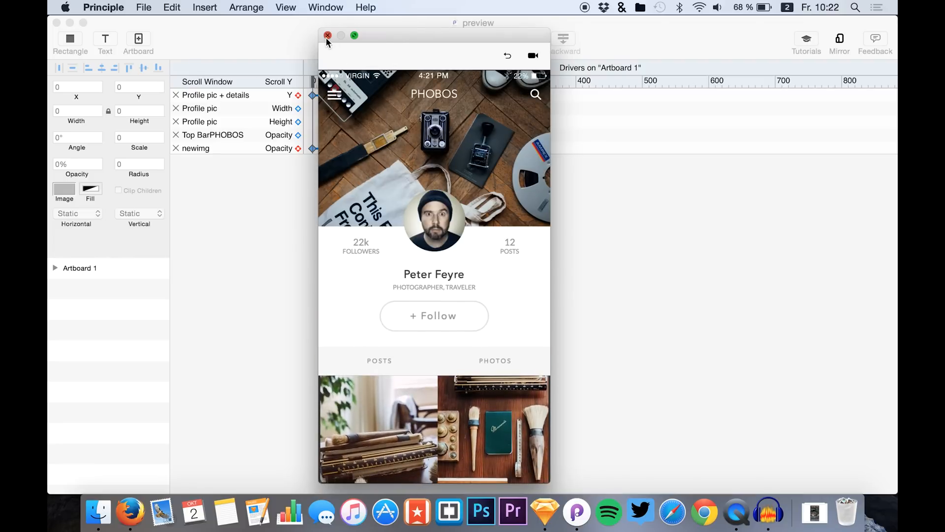
click(144, 7)
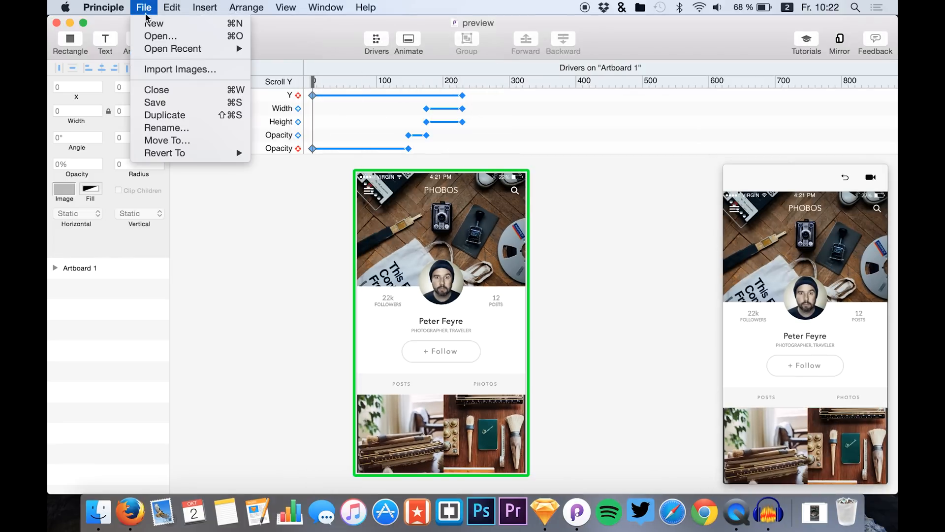
click(154, 24)
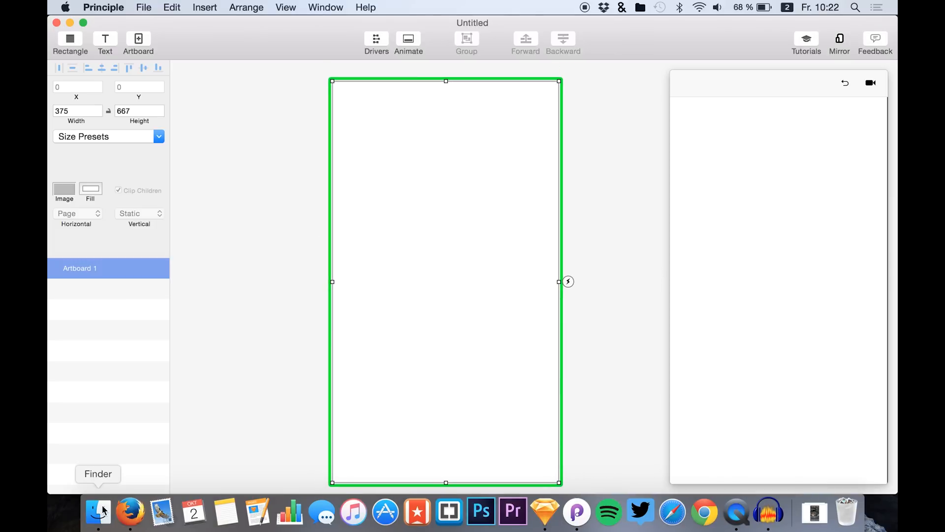
click(97, 513)
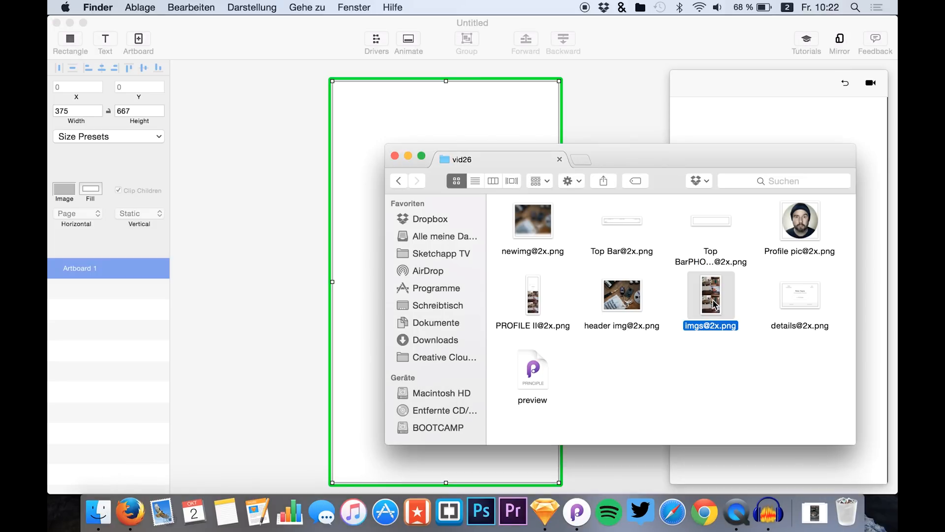
mouse_move(691, 280)
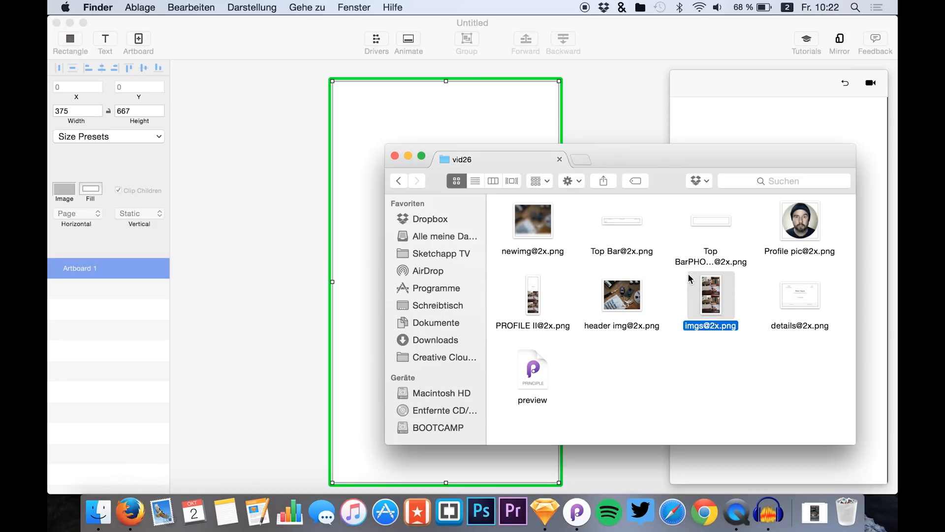
mouse_move(88, 163)
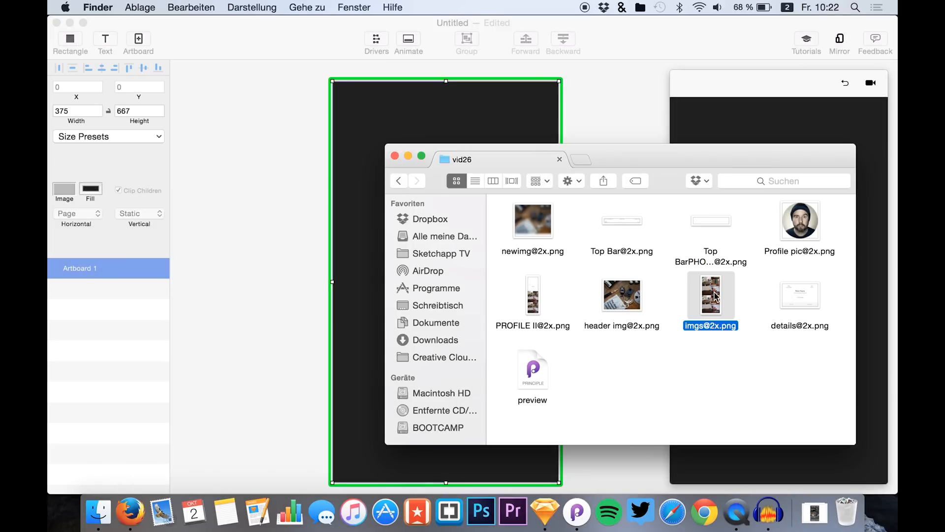
drag(710, 295, 395, 289)
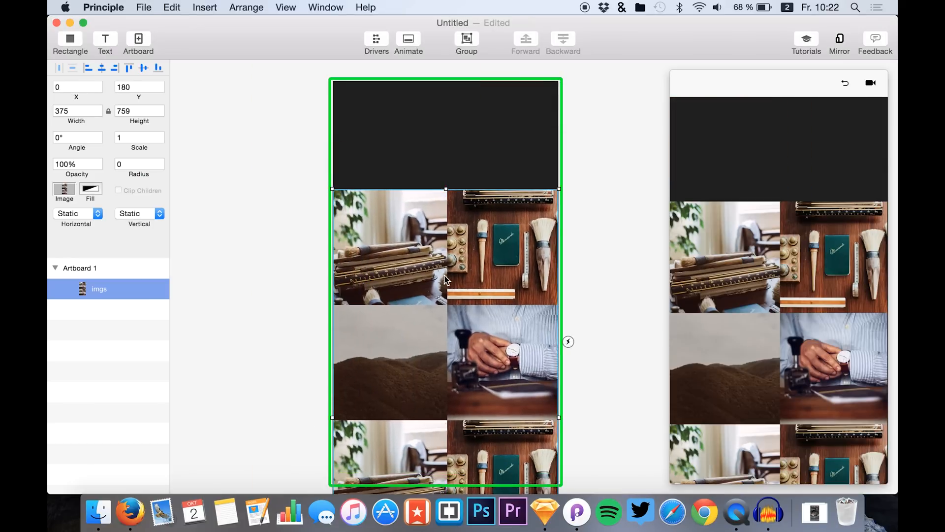
Switch to Finder to fetch the header img and newimg assets.
click(98, 514)
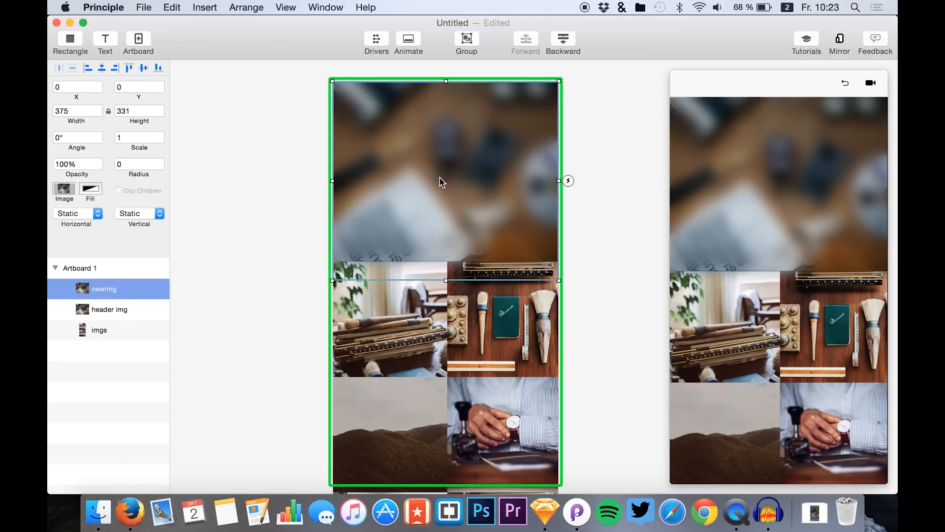
mouse_move(138, 291)
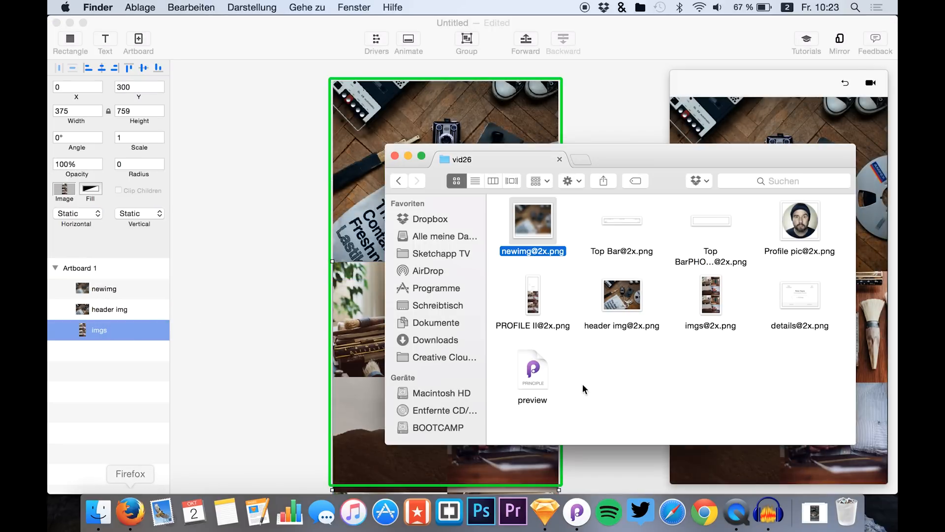
mouse_move(634, 225)
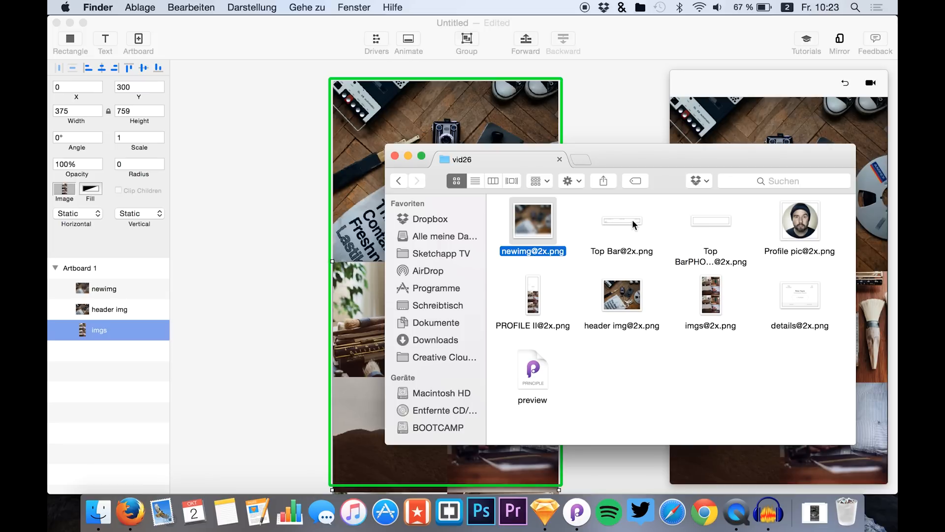
Add the Top Bar with PHOBOS title to the artboard and return to Finder for more assets.
drag(621, 220, 378, 108)
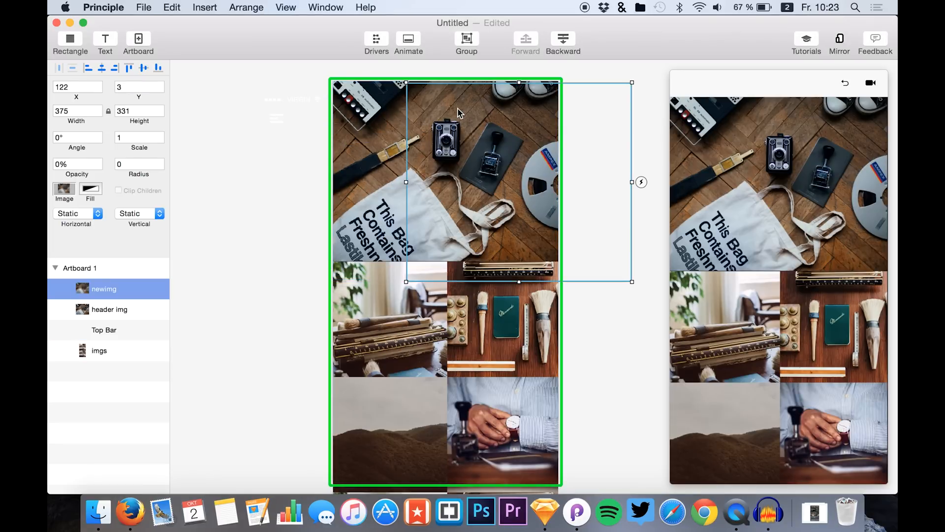
click(105, 330)
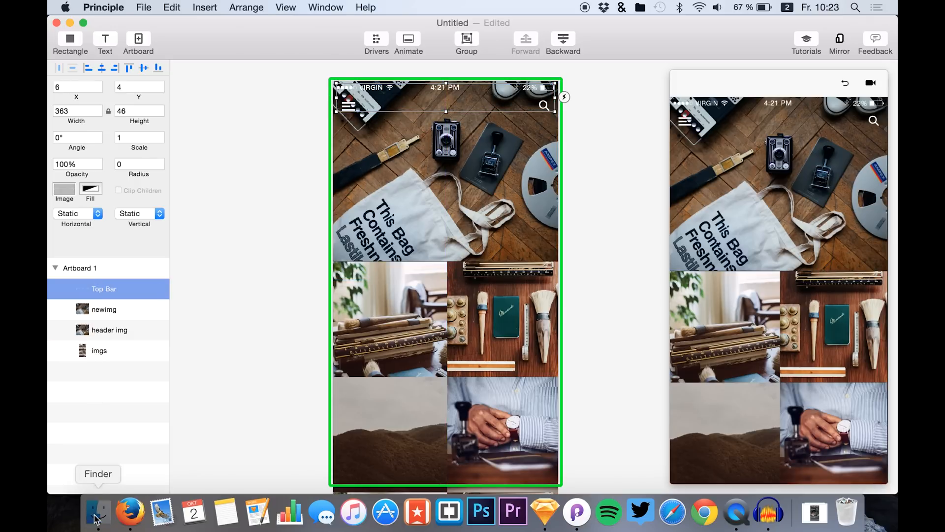
click(98, 516)
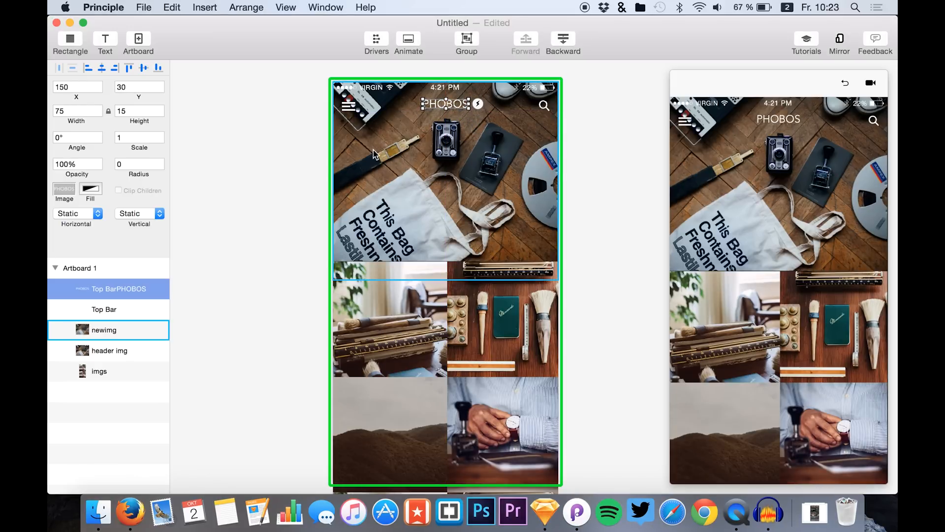
click(116, 290)
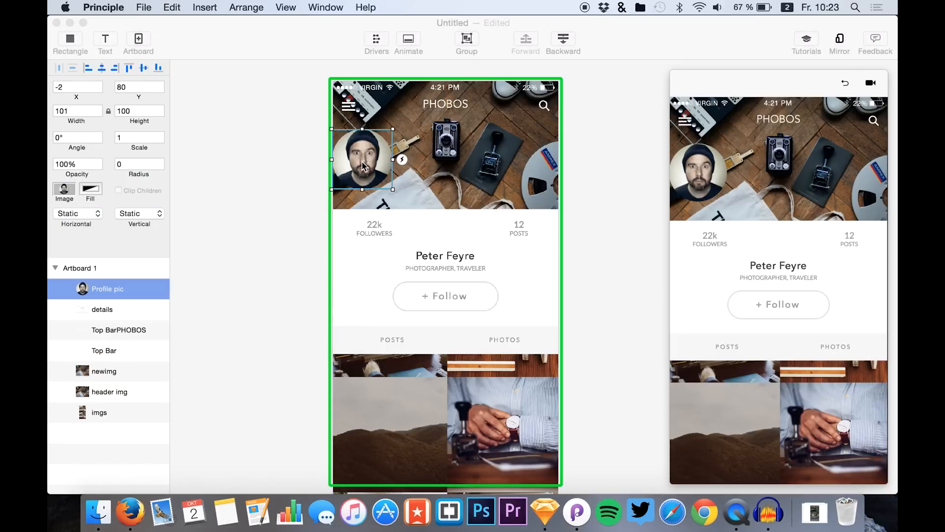
Centre the round profile picture above the name in the details panel.
drag(362, 160, 445, 210)
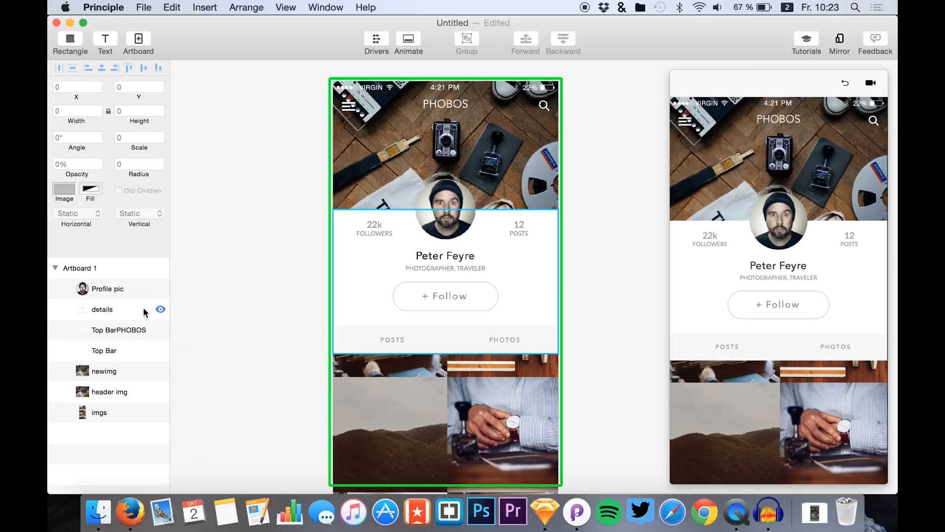
click(102, 309)
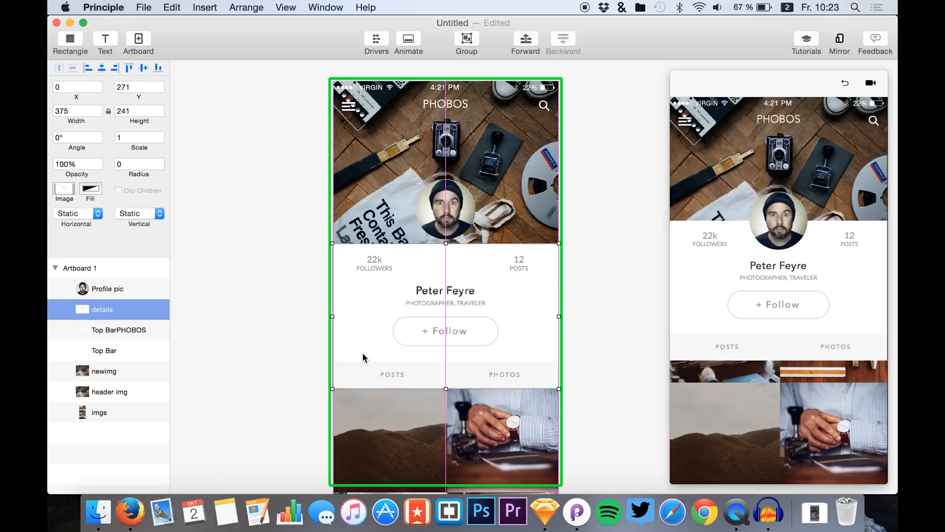
click(99, 411)
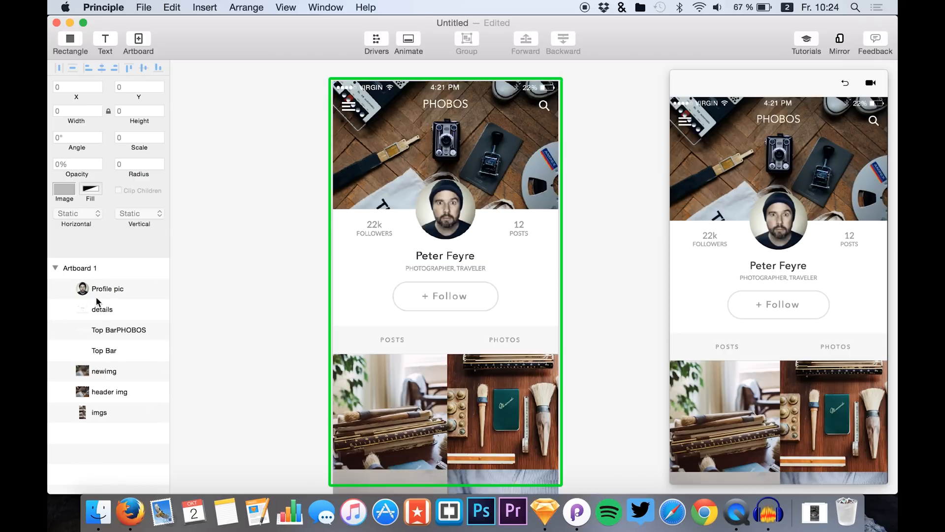
Set the imgs grid's Vertical to Scroll, wrapping it in a clipping Scroll Window.
click(118, 330)
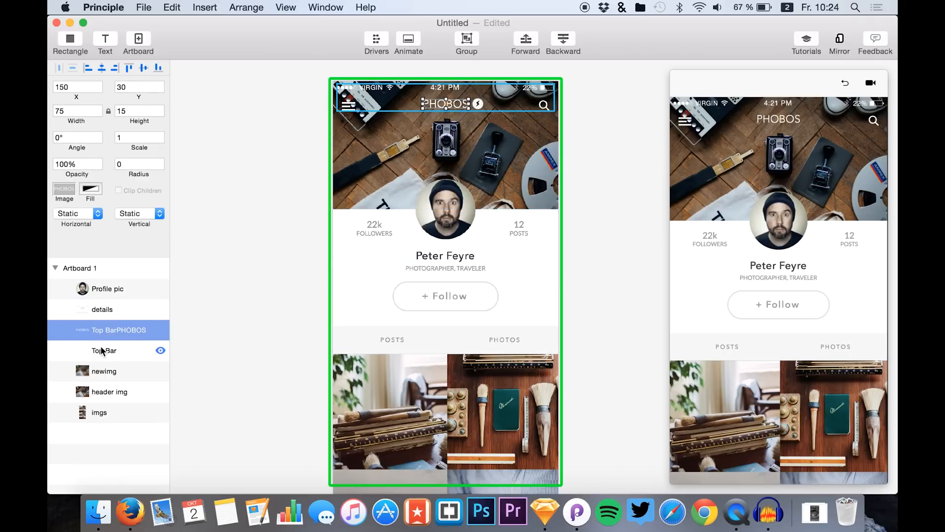
click(105, 372)
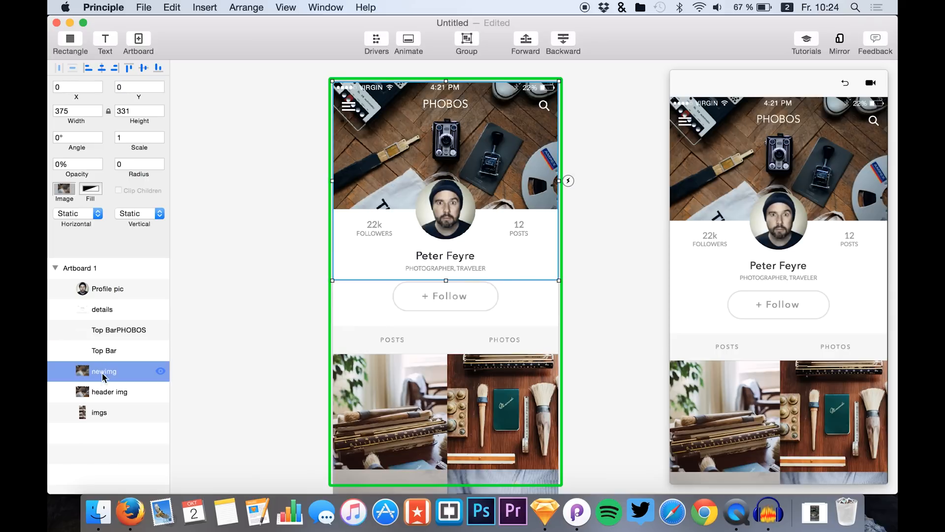
click(99, 411)
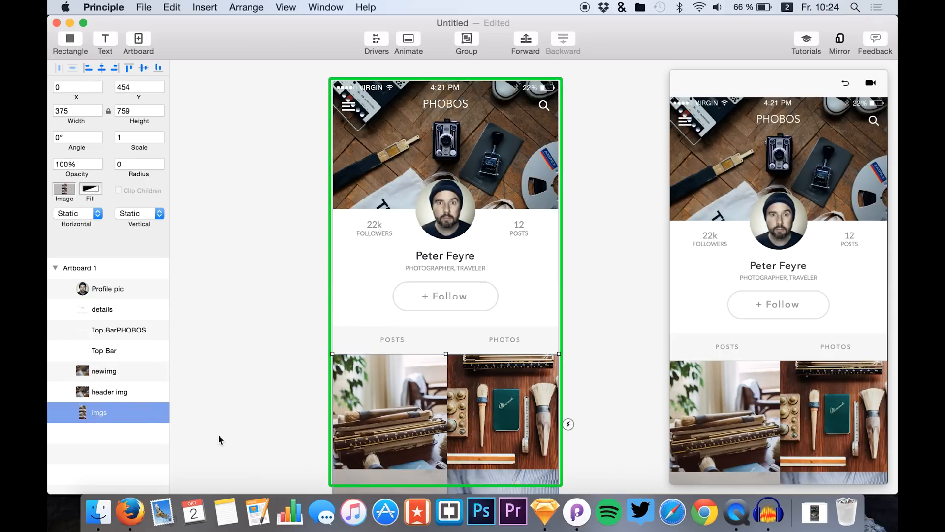
mouse_move(282, 83)
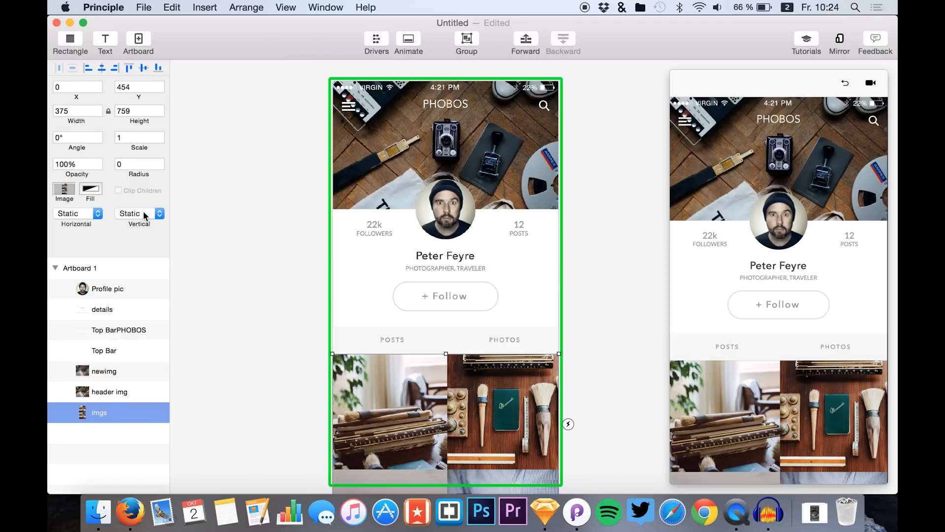
click(140, 213)
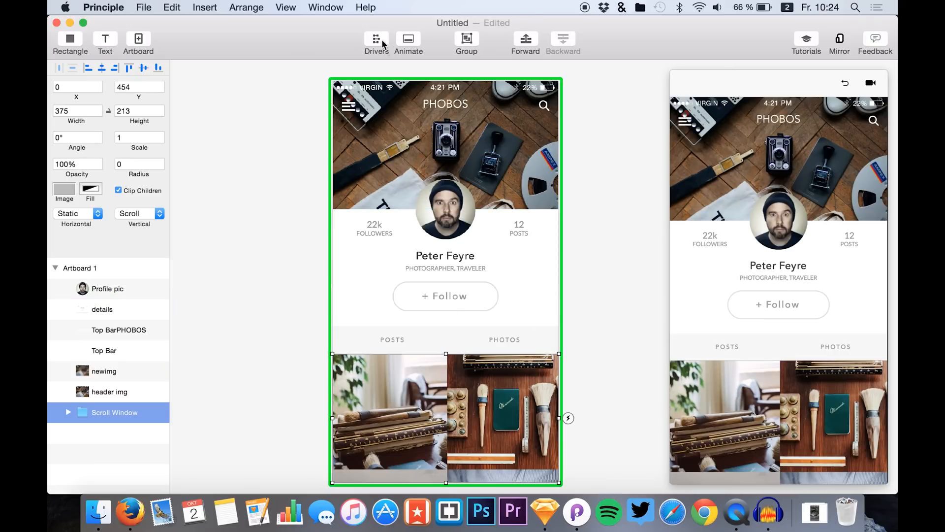
Show the Drivers timeline and group Profile pic with the details panel.
click(376, 38)
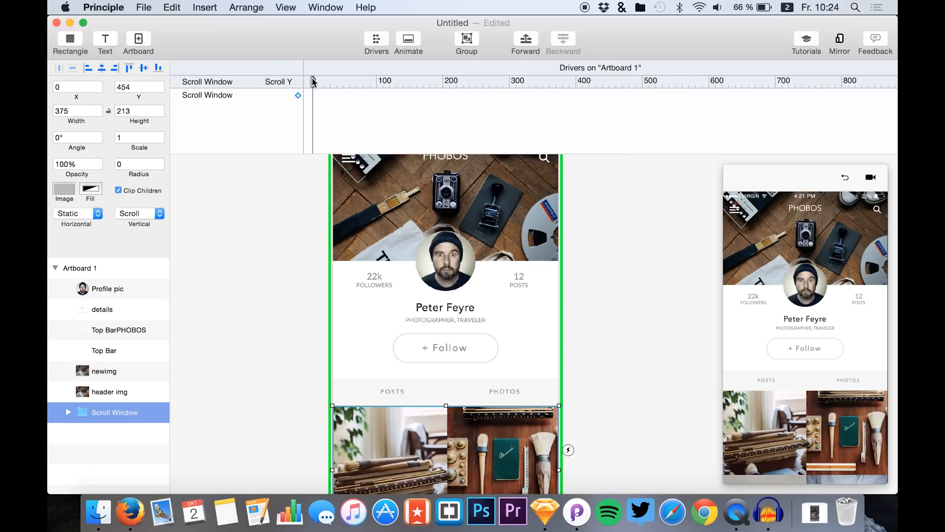
mouse_move(221, 144)
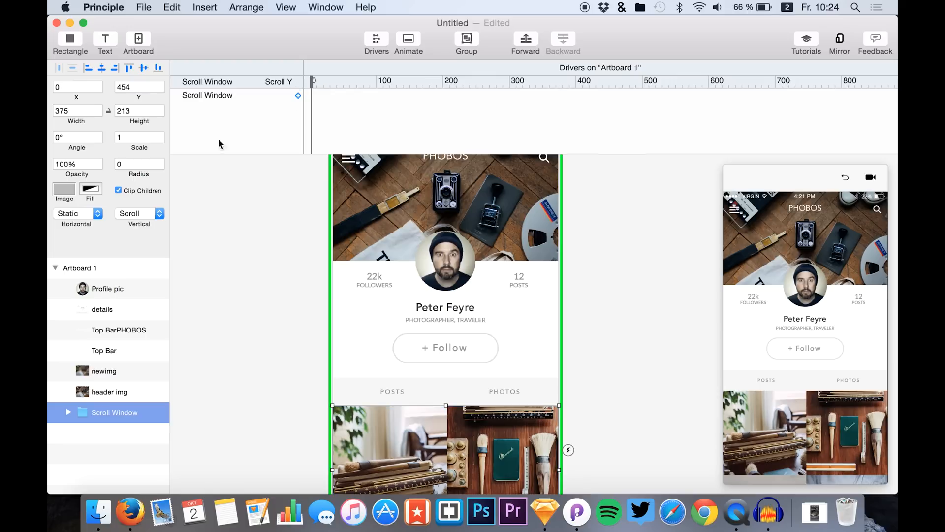
mouse_move(110, 325)
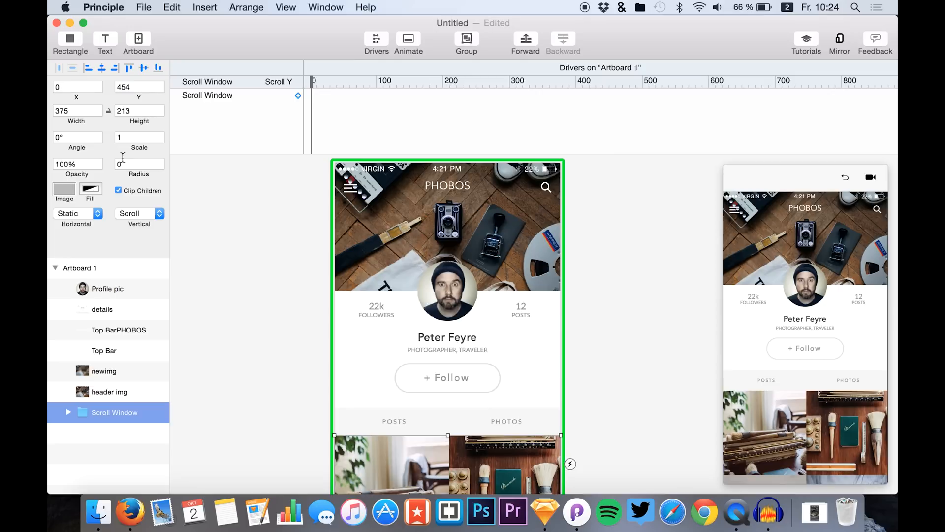
click(107, 289)
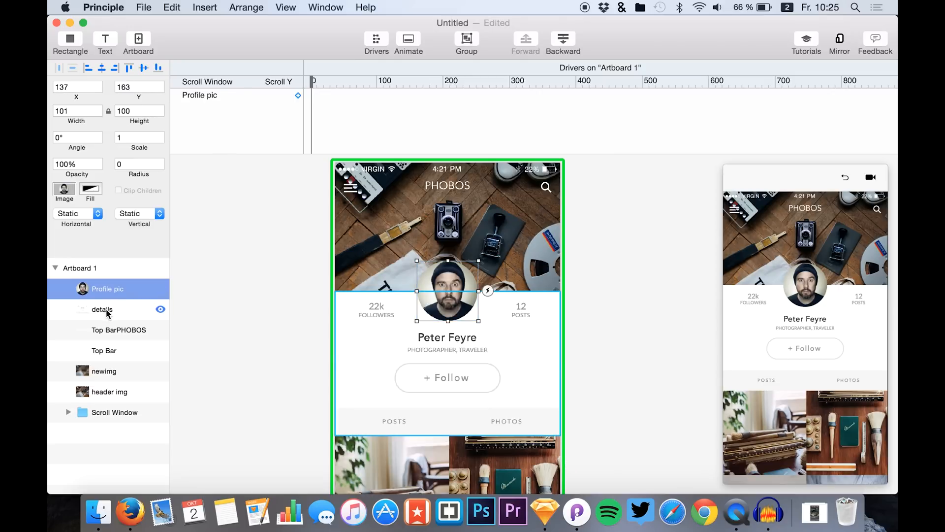
click(101, 310)
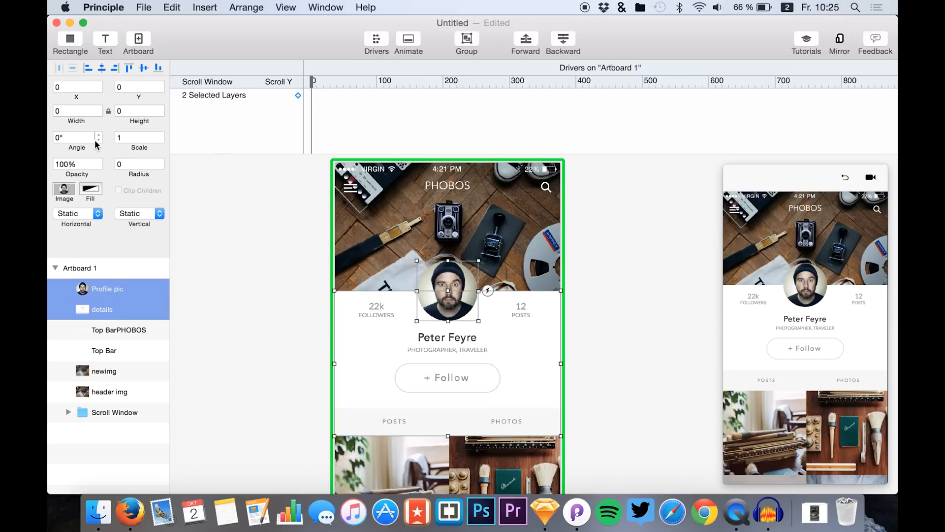
click(107, 288)
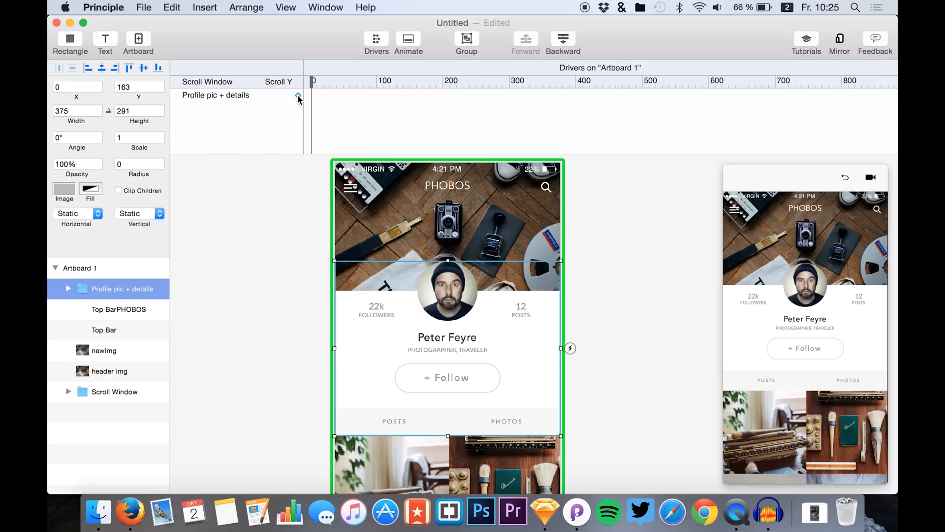
Drive the group's Y from Scroll Y with keyframes at scroll 0 and 200.
click(298, 96)
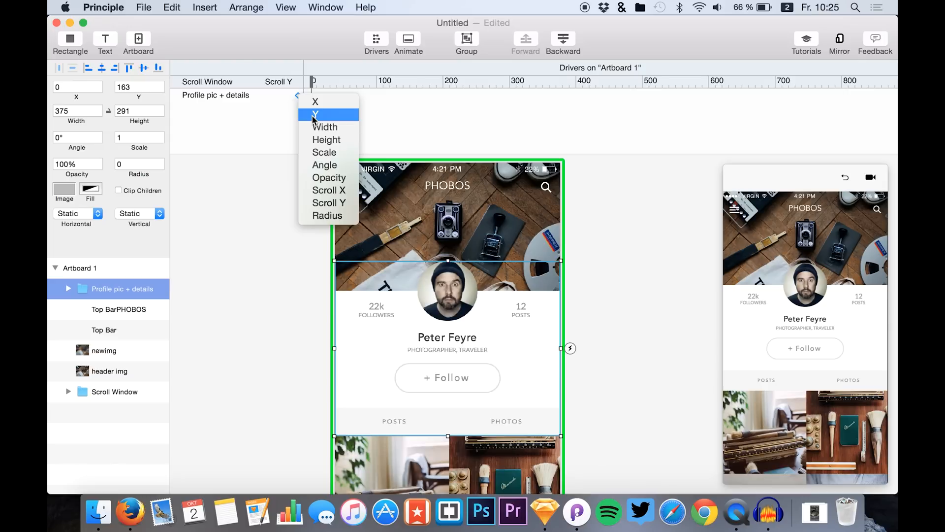
click(315, 114)
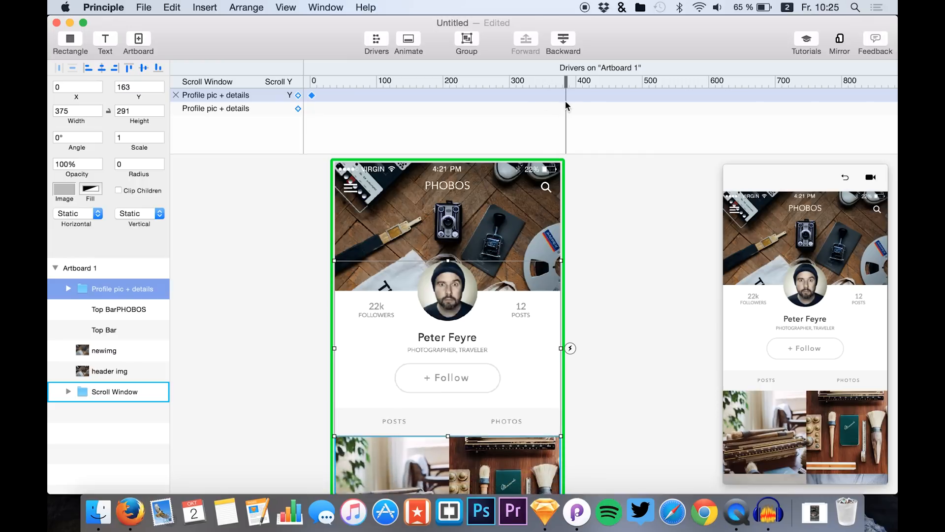
drag(566, 96, 449, 84)
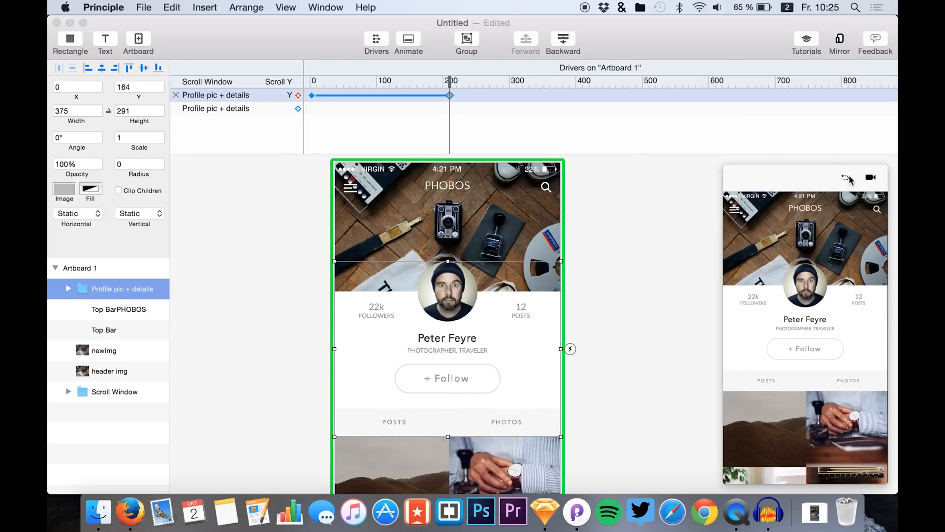
click(115, 392)
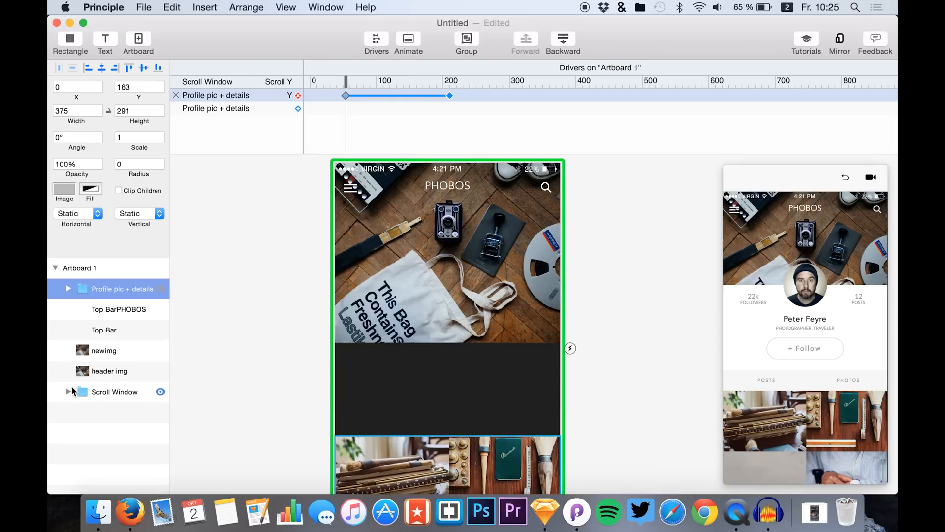
Stretch the Scroll Window's top edge up to the artboard top, height 669.
click(115, 392)
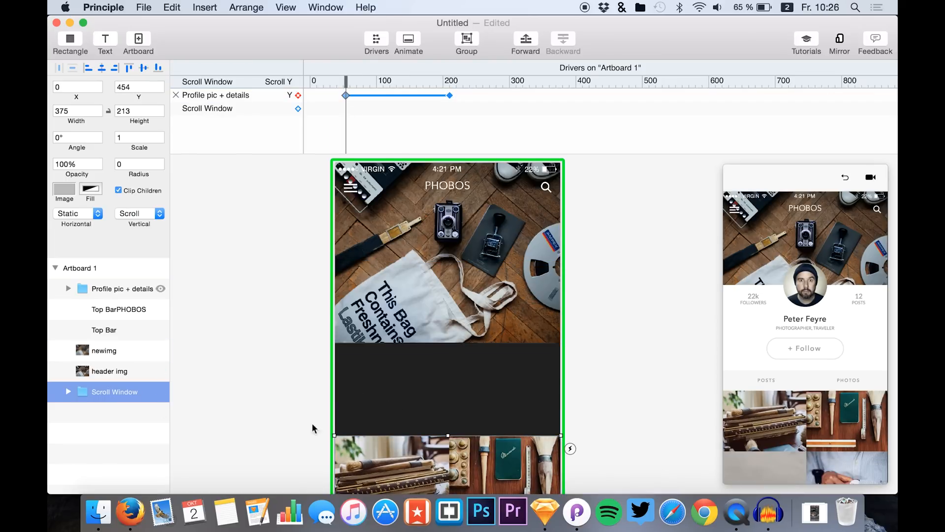
mouse_move(453, 455)
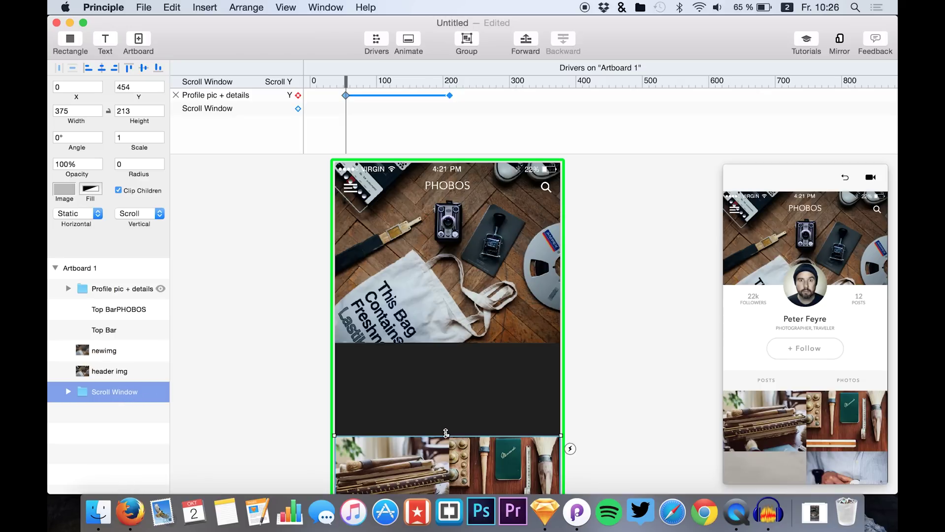
drag(446, 433, 446, 463)
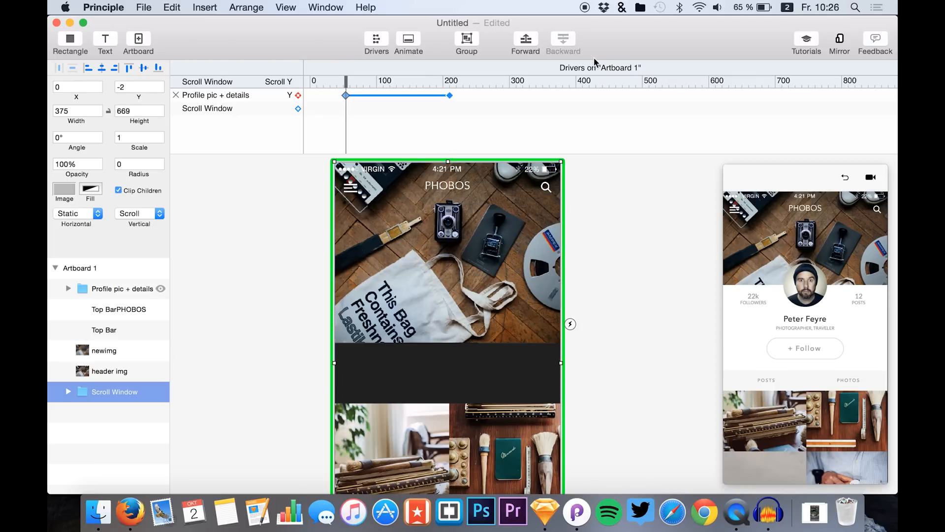
mouse_move(563, 352)
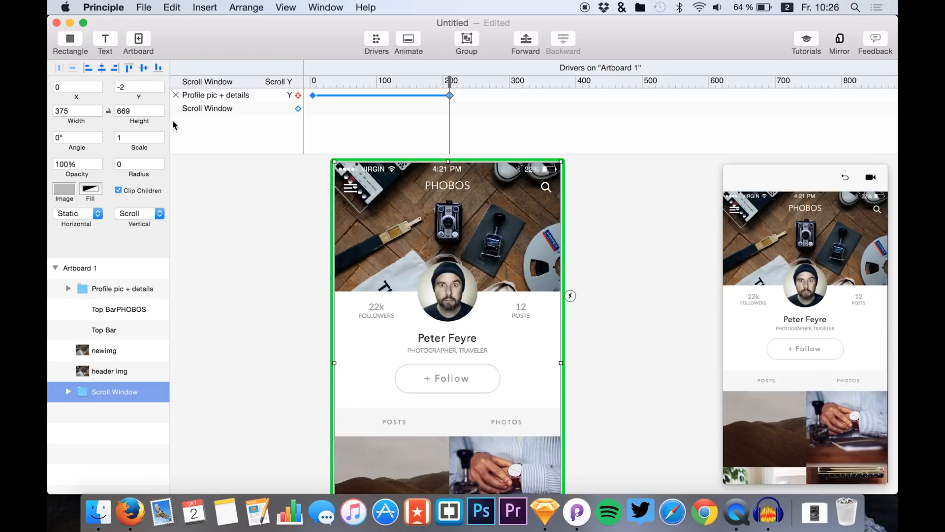
Re-key the profile group's Scroll Y driver with a middle keyframe around scroll 140.
click(122, 288)
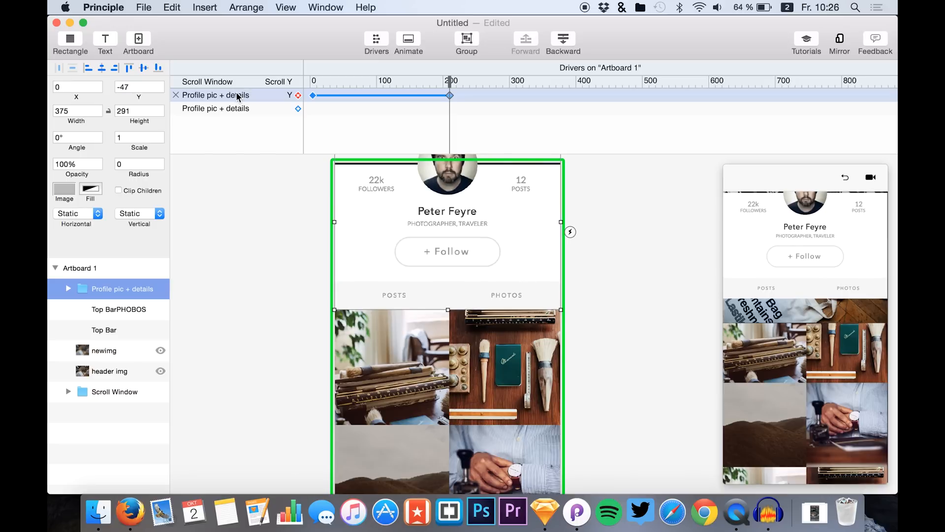
click(114, 392)
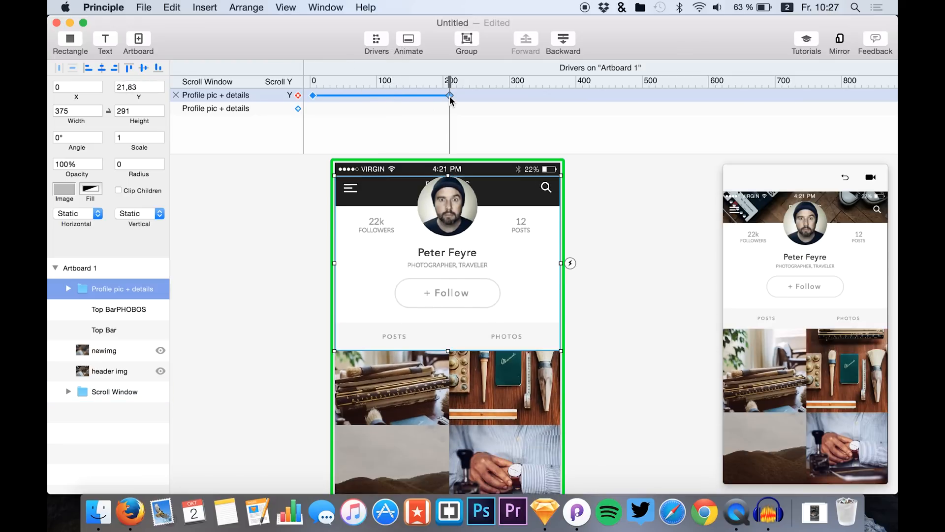
drag(450, 95, 436, 95)
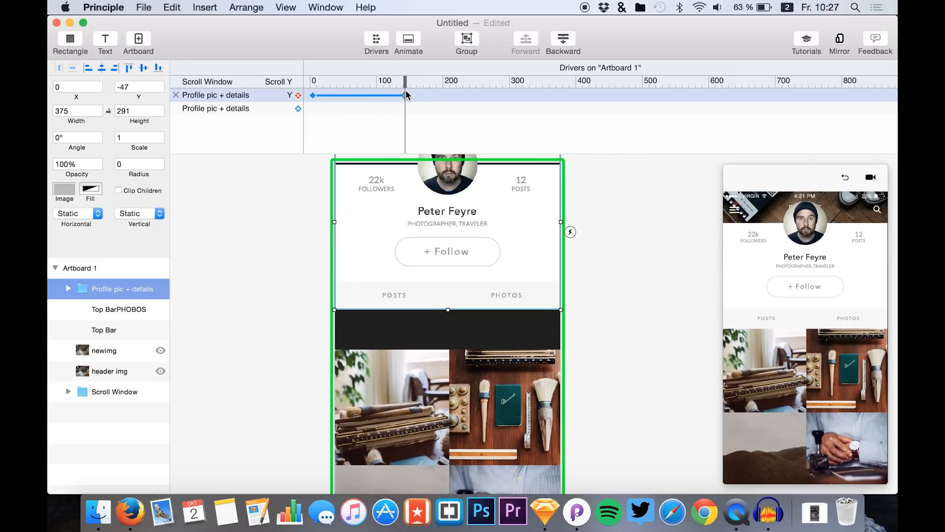
drag(405, 95, 447, 95)
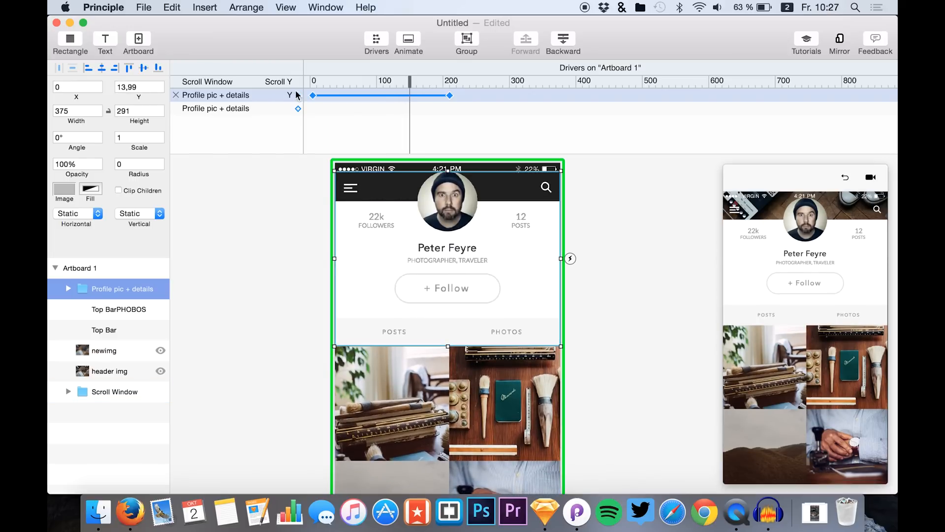
mouse_move(373, 98)
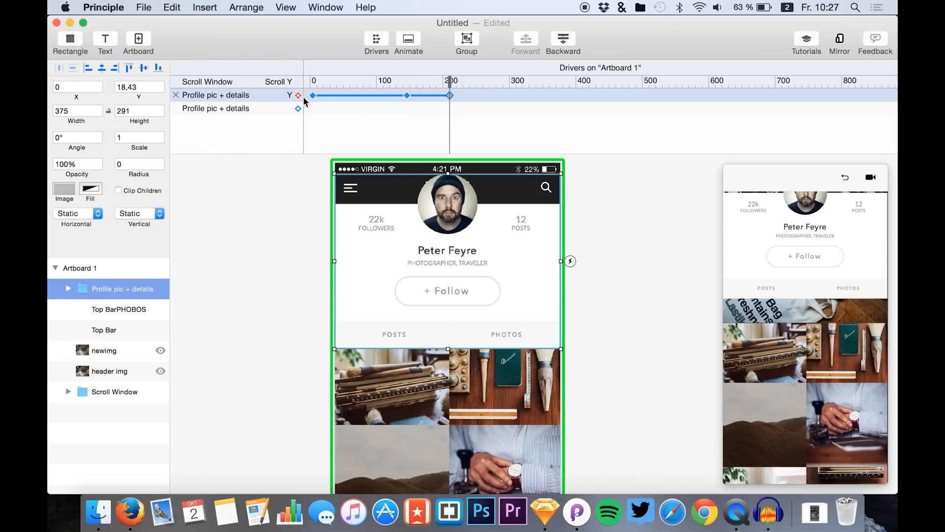
Preview the scroll-driven movement, then make header img visible behind the profile section.
drag(450, 96, 313, 95)
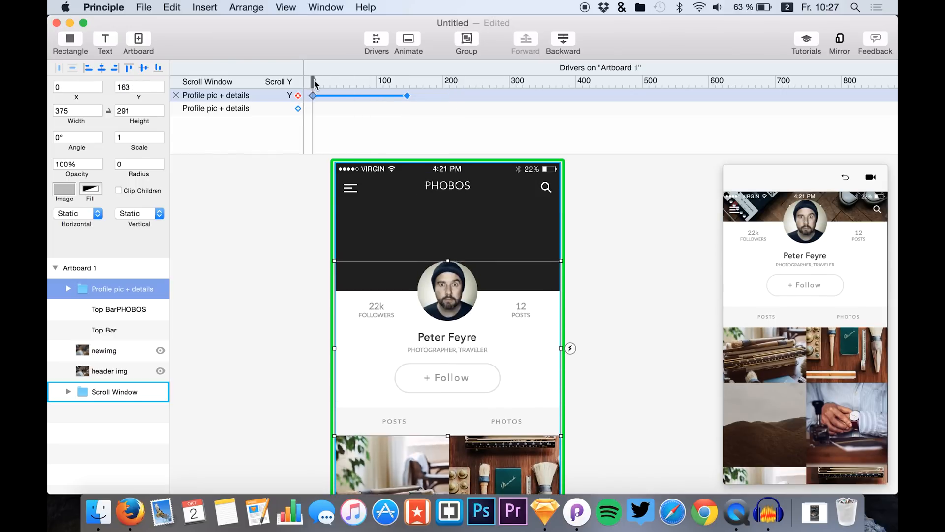
drag(313, 80, 346, 80)
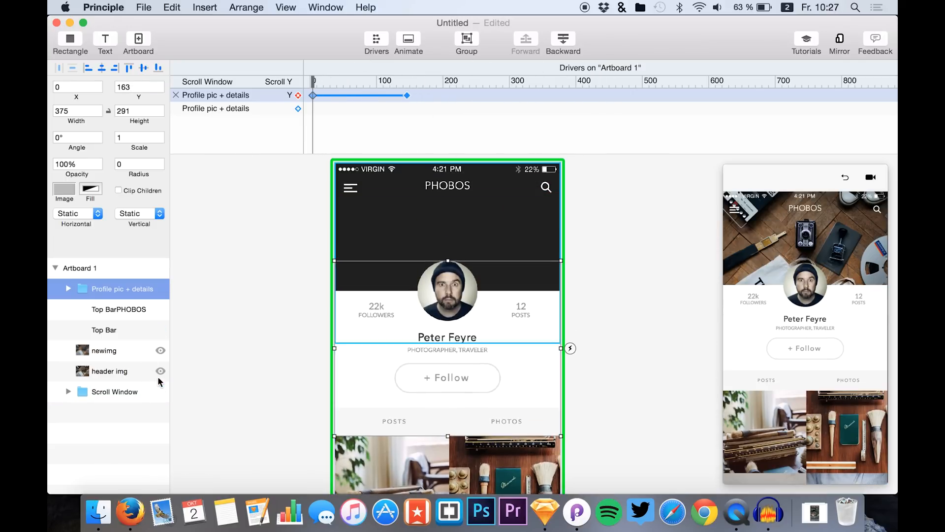
click(159, 372)
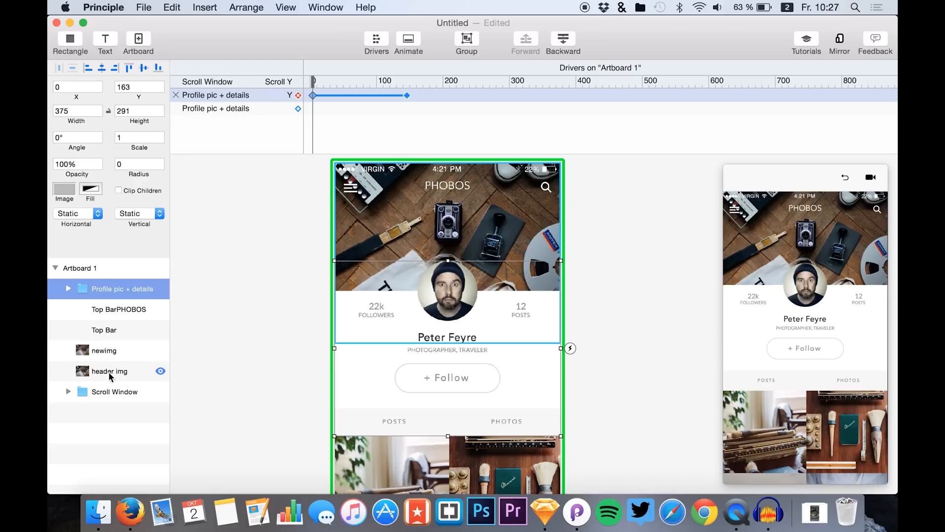
click(105, 350)
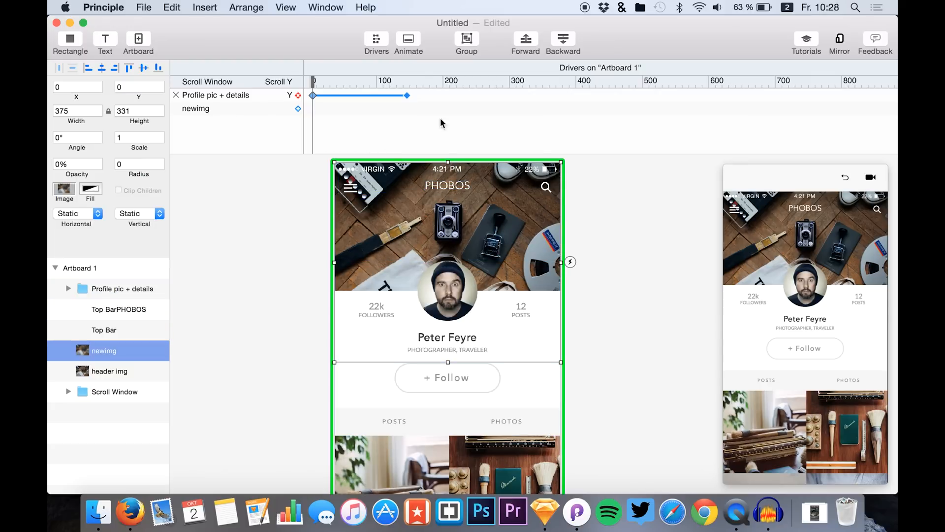
Drive the PHOBOS title's opacity to 0% by about scroll 130.
click(104, 350)
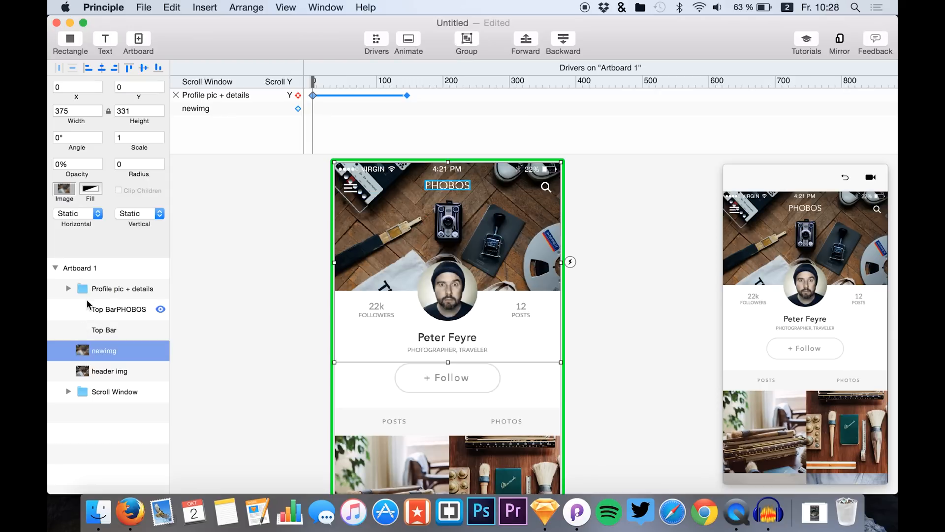
click(118, 309)
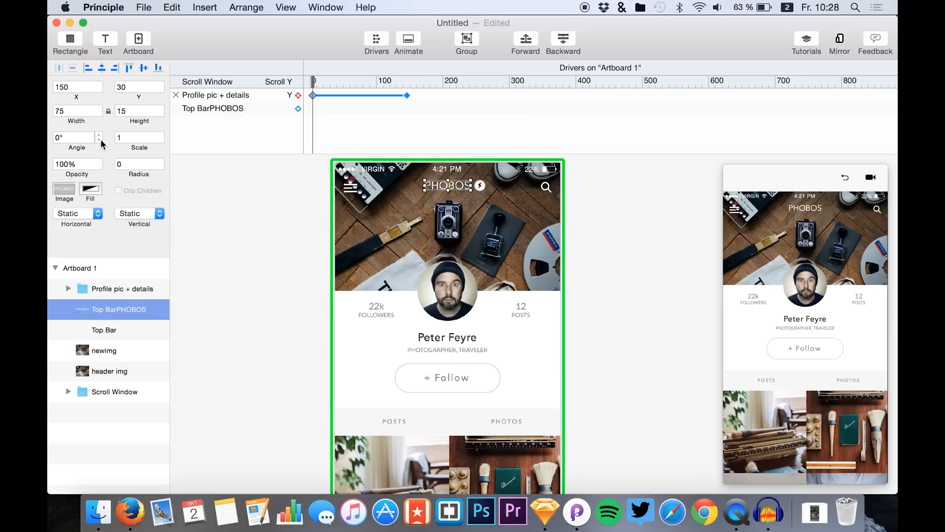
click(114, 392)
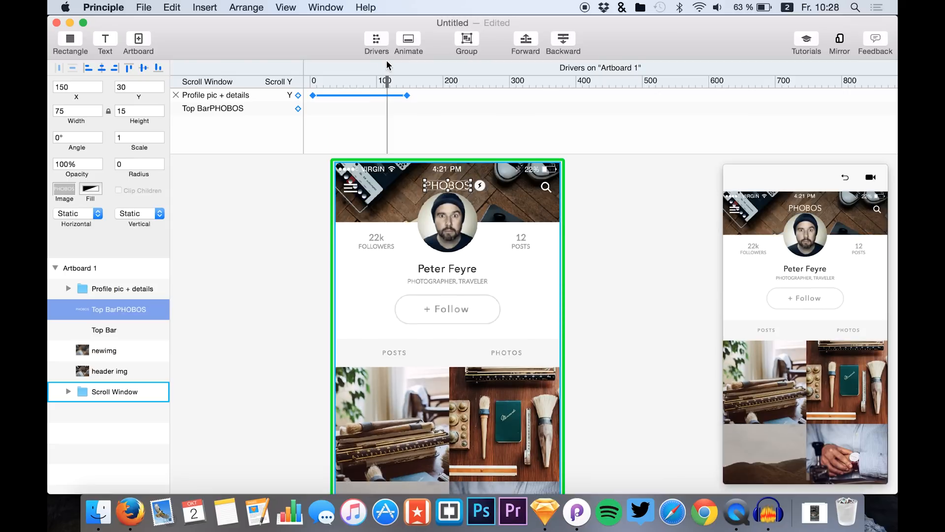
click(298, 108)
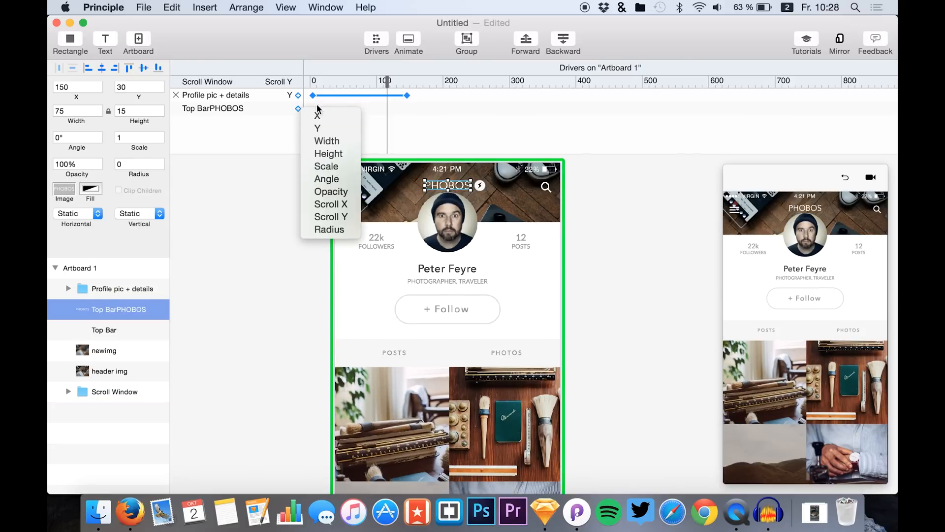
click(331, 191)
text(0)
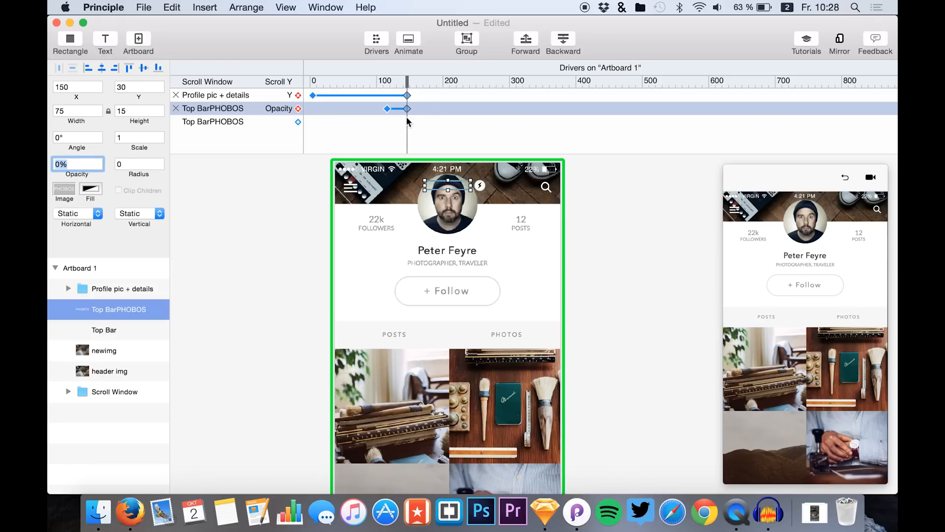
drag(407, 82, 359, 82)
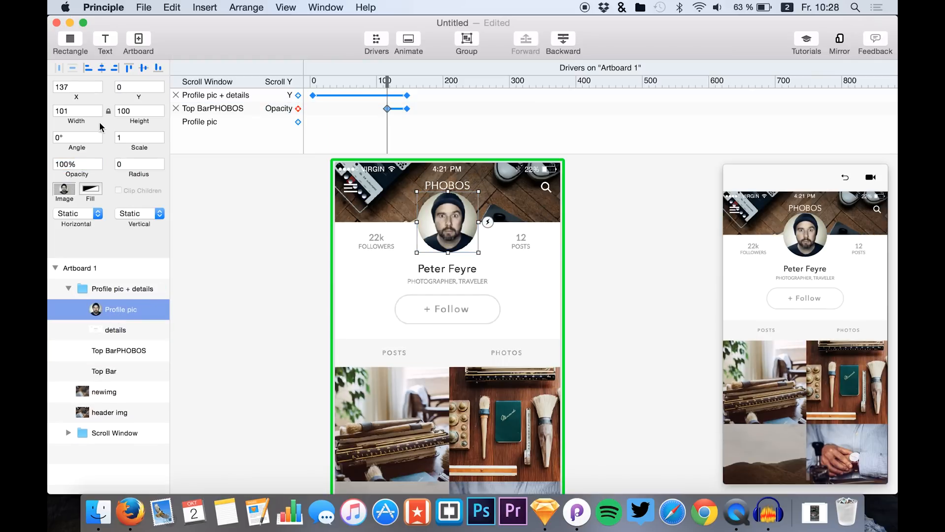
Add Width and Height drivers on Scroll Y for the Profile pic layer.
click(114, 433)
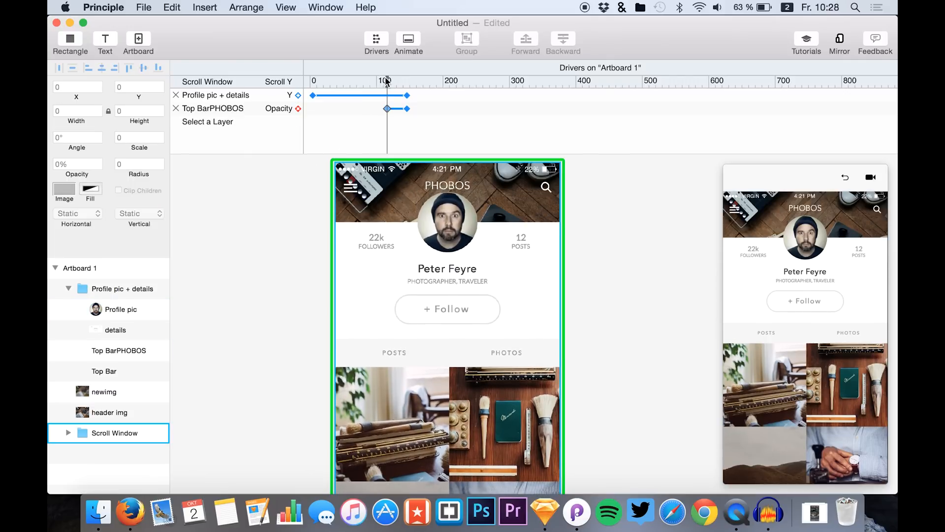
click(121, 309)
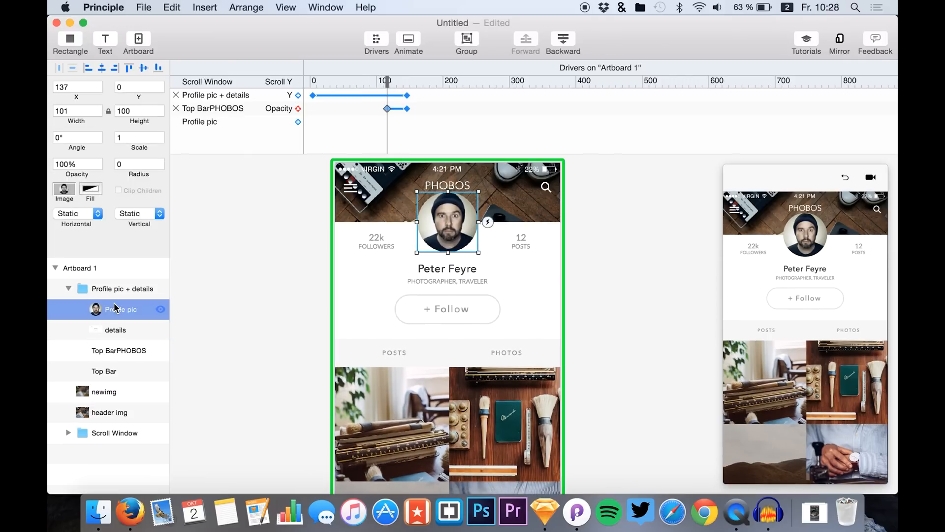
click(119, 351)
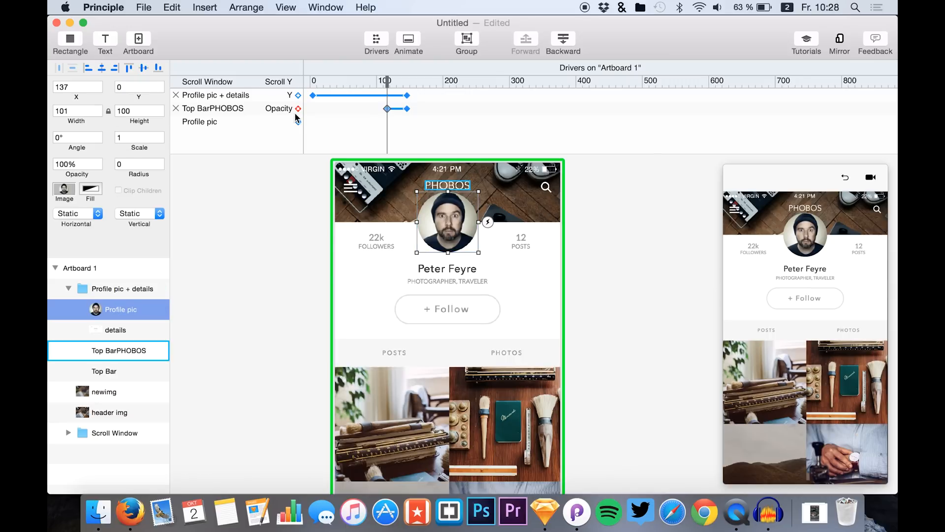
click(297, 122)
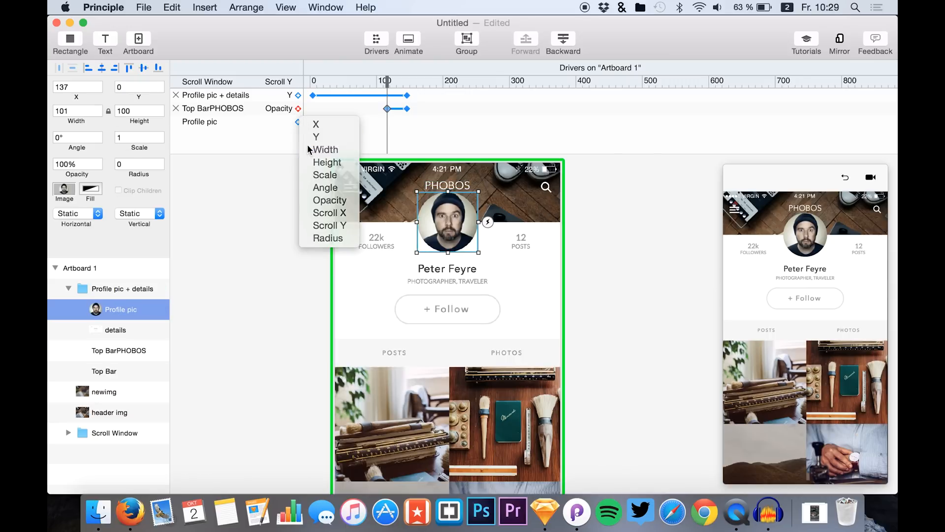
click(325, 149)
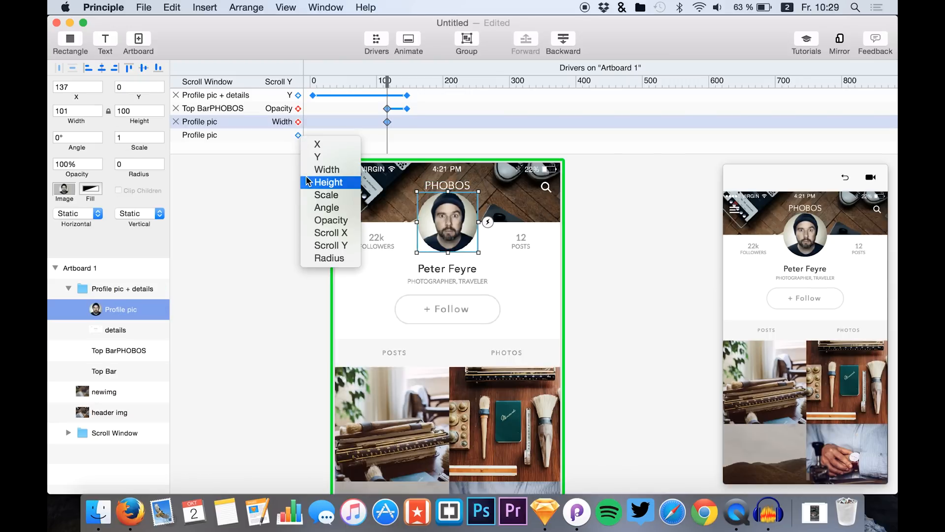
click(329, 182)
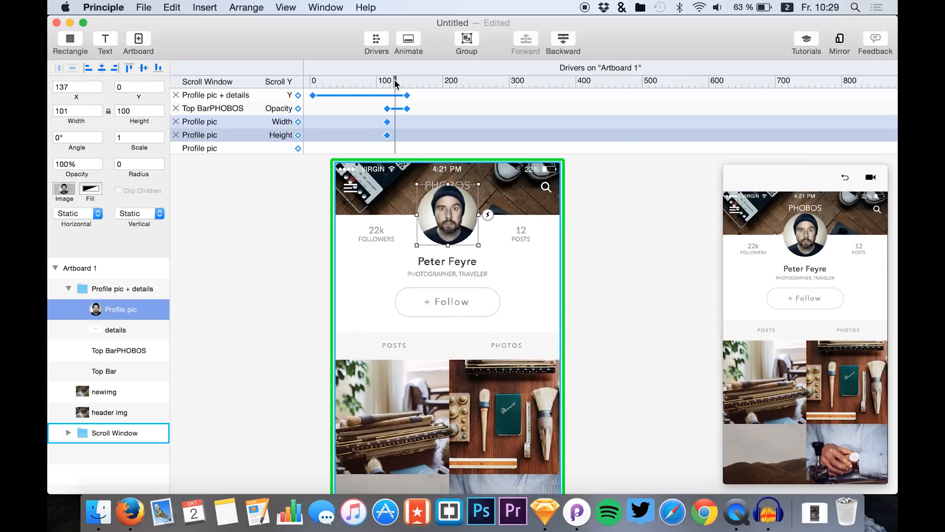
At about scroll 135, shrink Profile pic to 67×67 and reposition it in the top bar.
drag(394, 80, 406, 80)
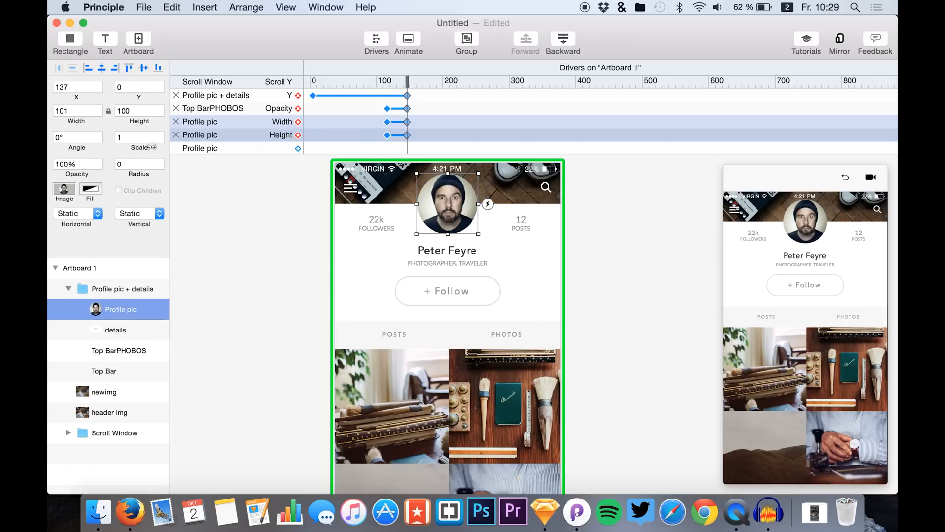
drag(478, 230, 462, 214)
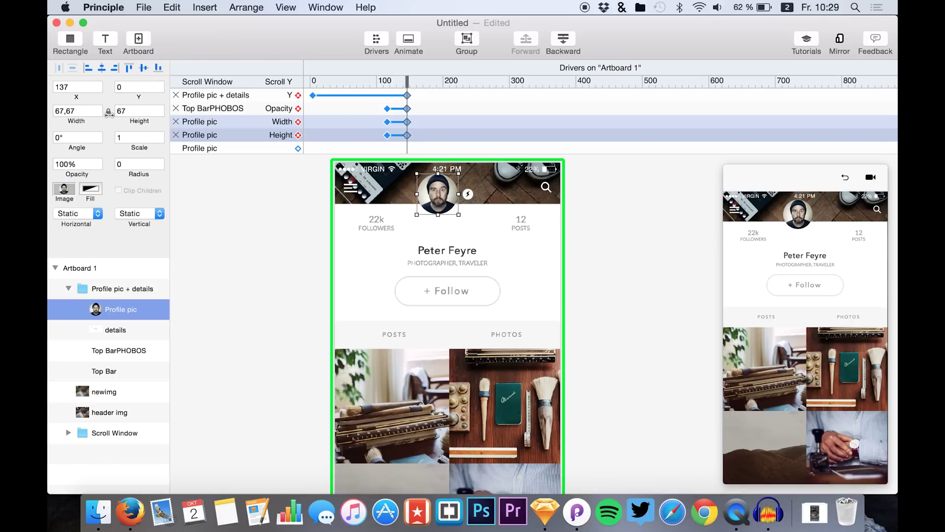
drag(437, 194, 448, 199)
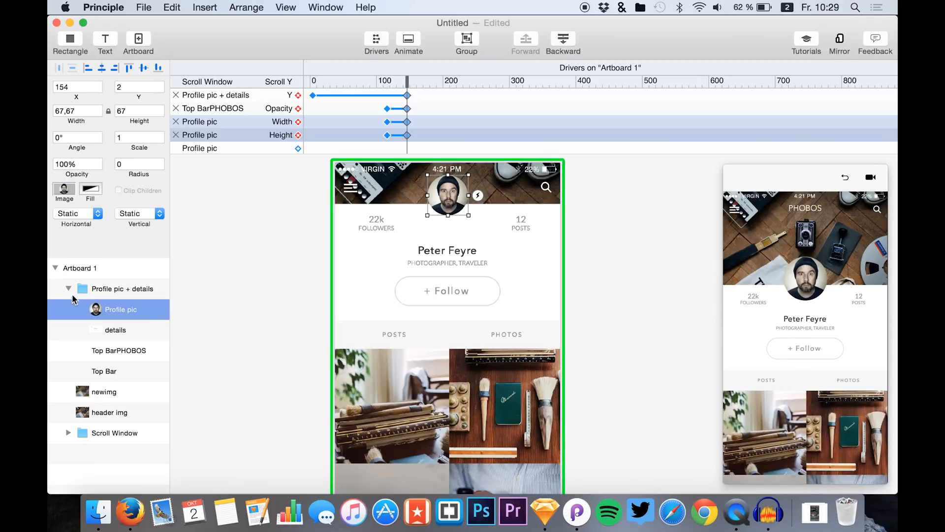
Select the blurred header image layer newimg with the scroll preview back at the top.
click(69, 288)
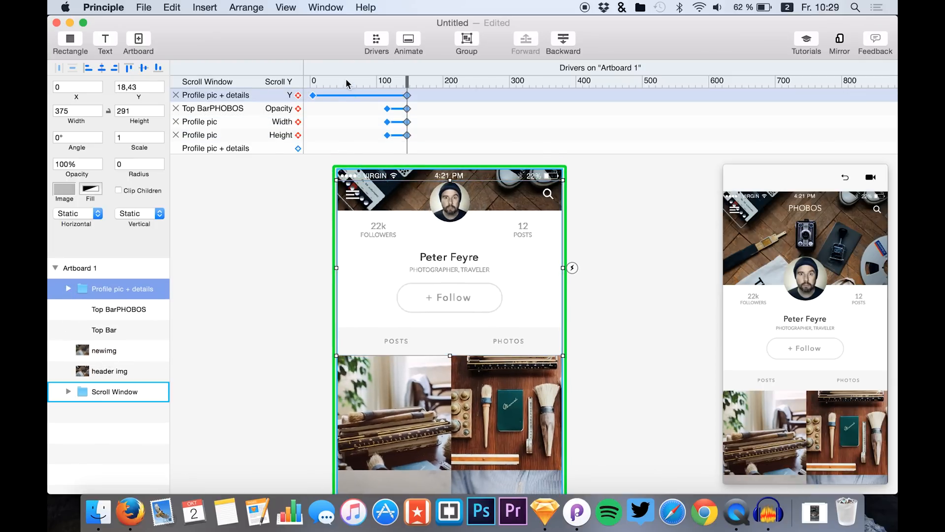
drag(407, 80, 313, 79)
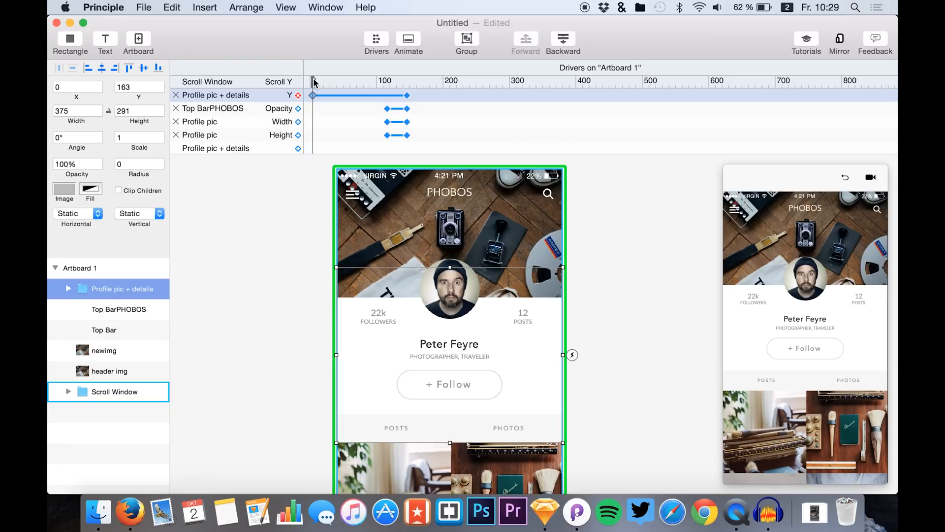
click(104, 351)
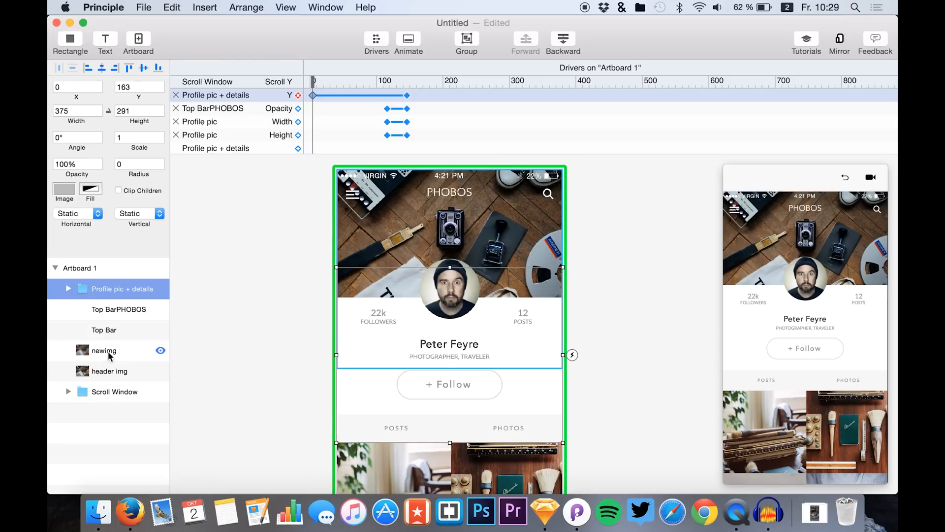
click(104, 350)
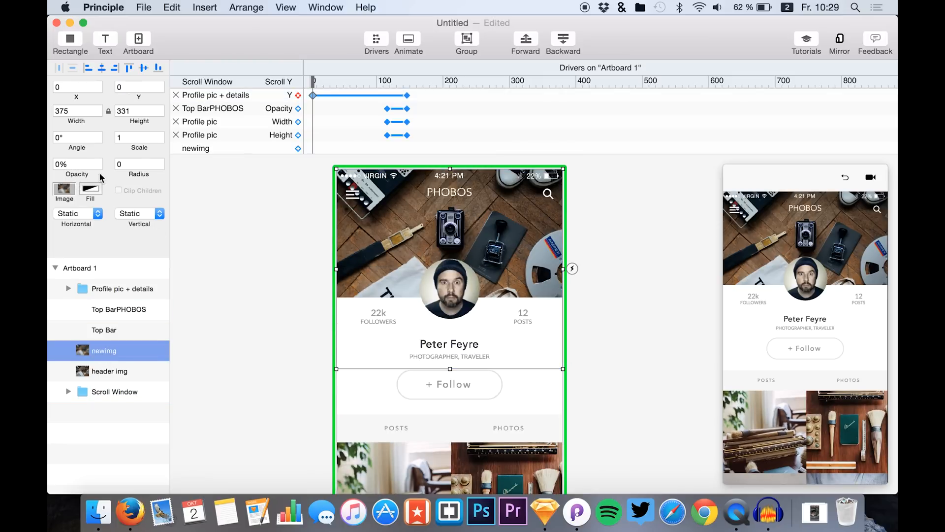
click(449, 287)
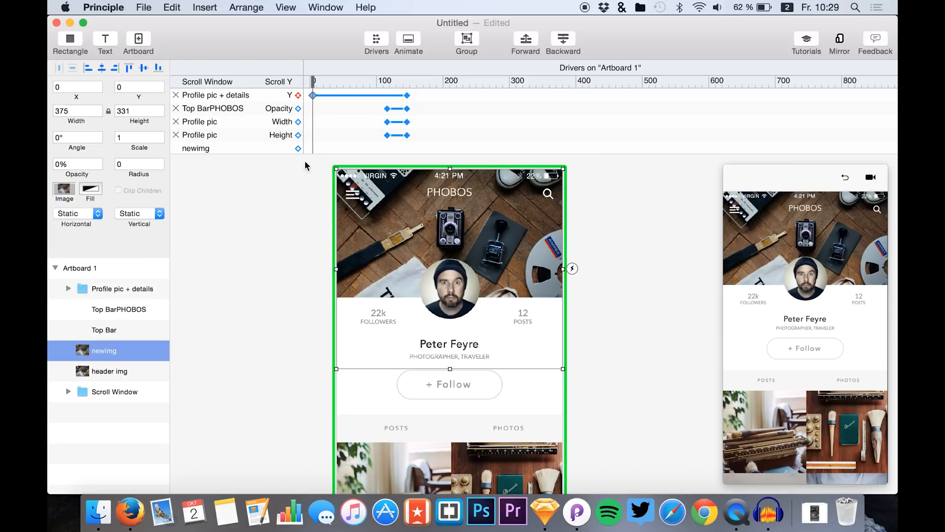
Drive newimg's opacity from 0% to 100% over the scroll so the blurred header fades in.
click(297, 147)
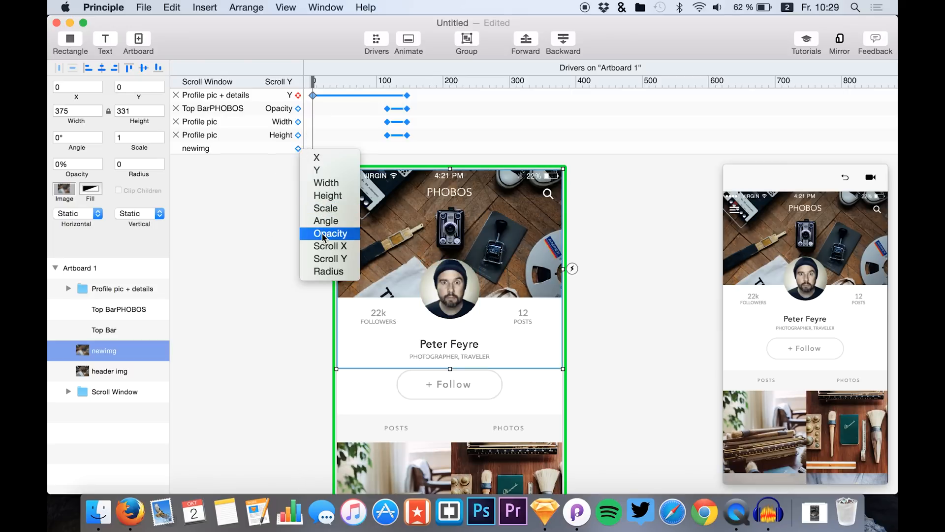
click(330, 234)
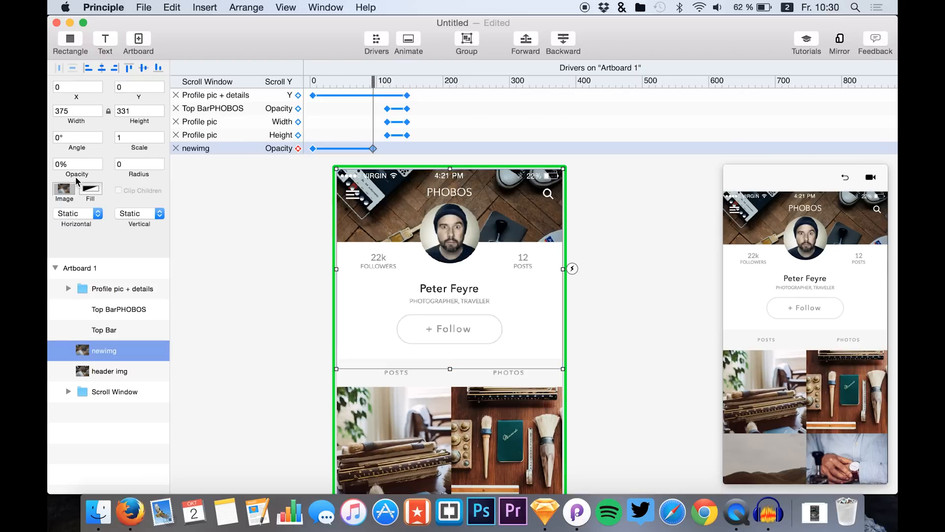
mouse_move(86, 173)
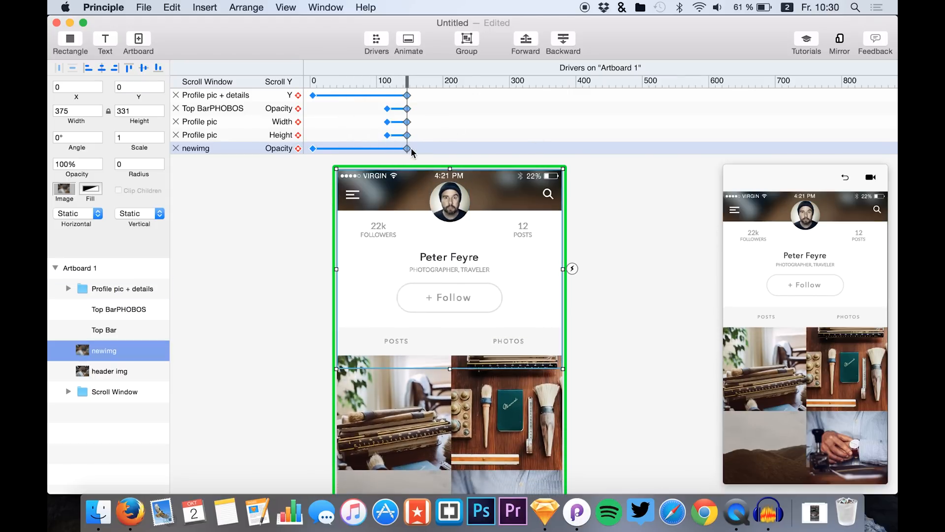
drag(412, 150, 462, 149)
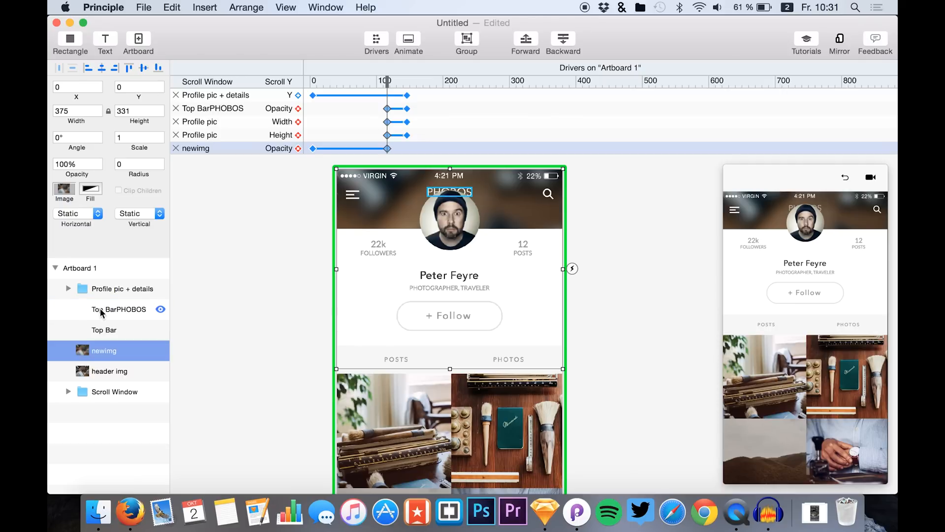
Select the Top Bar PHOBOS title layer to retime its fade to match the header.
click(118, 310)
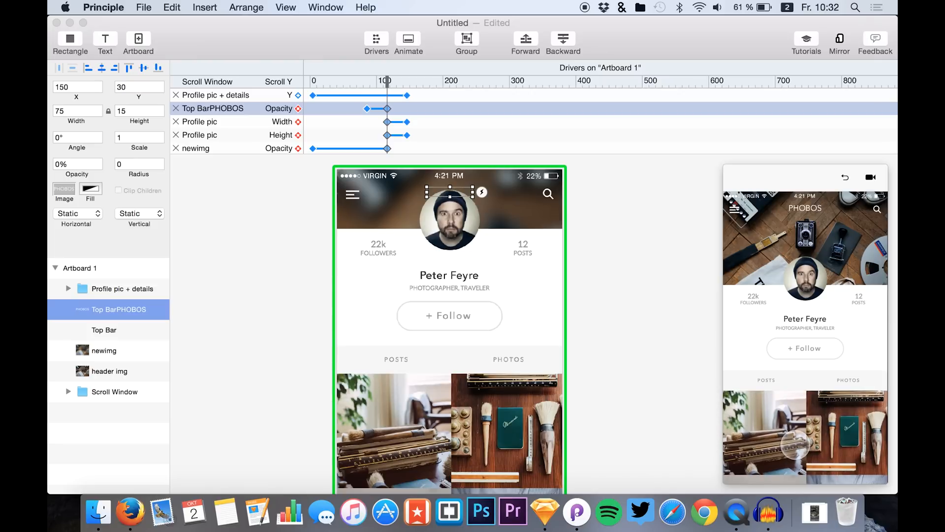
mouse_move(642, 300)
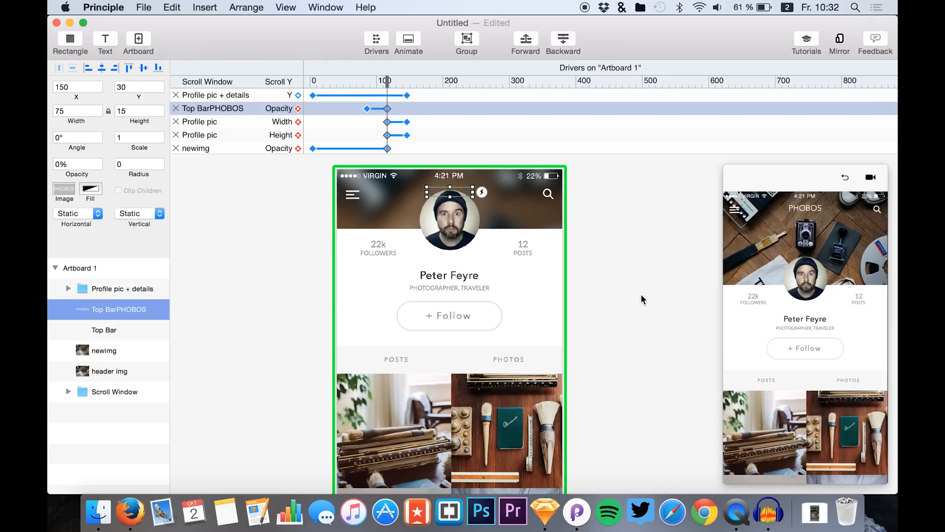